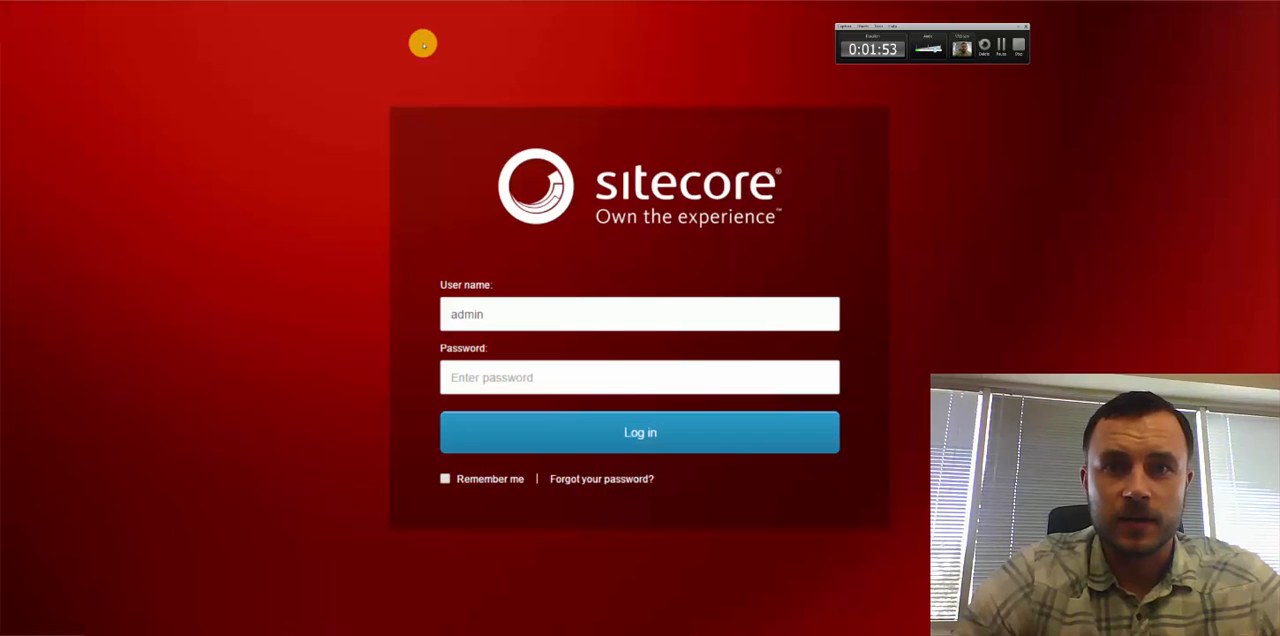
mouse_move(1075, 180)
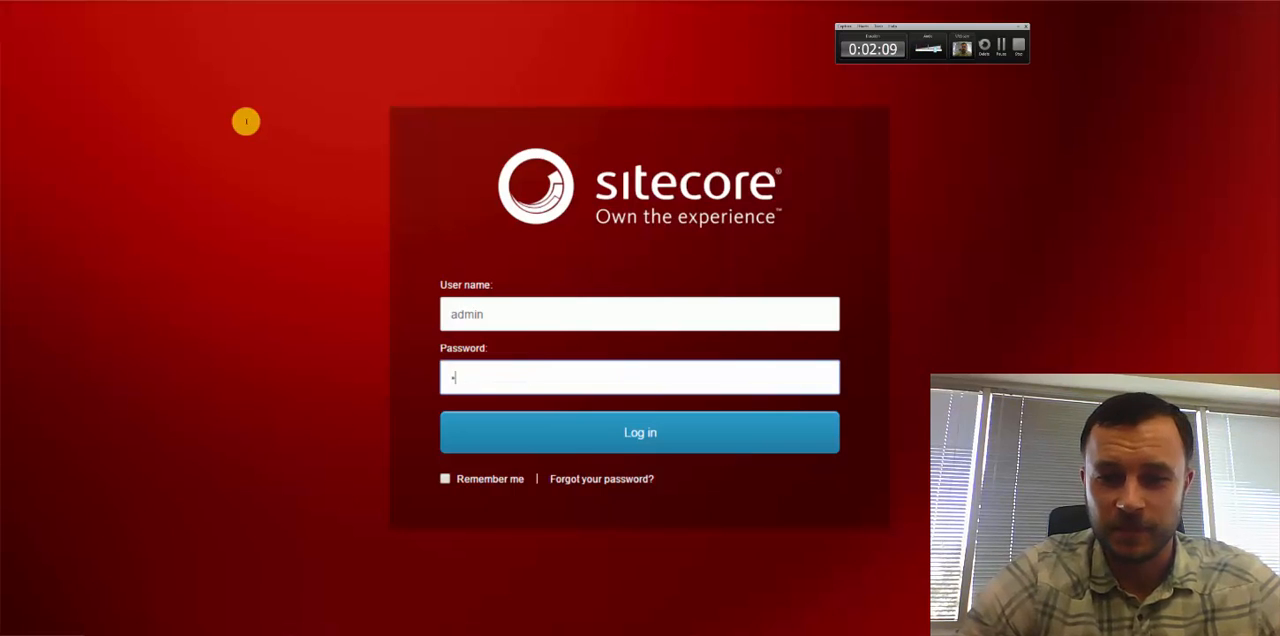
- Log in to Sitecore as administrator to reach the Launchpad
left_click(639, 432)
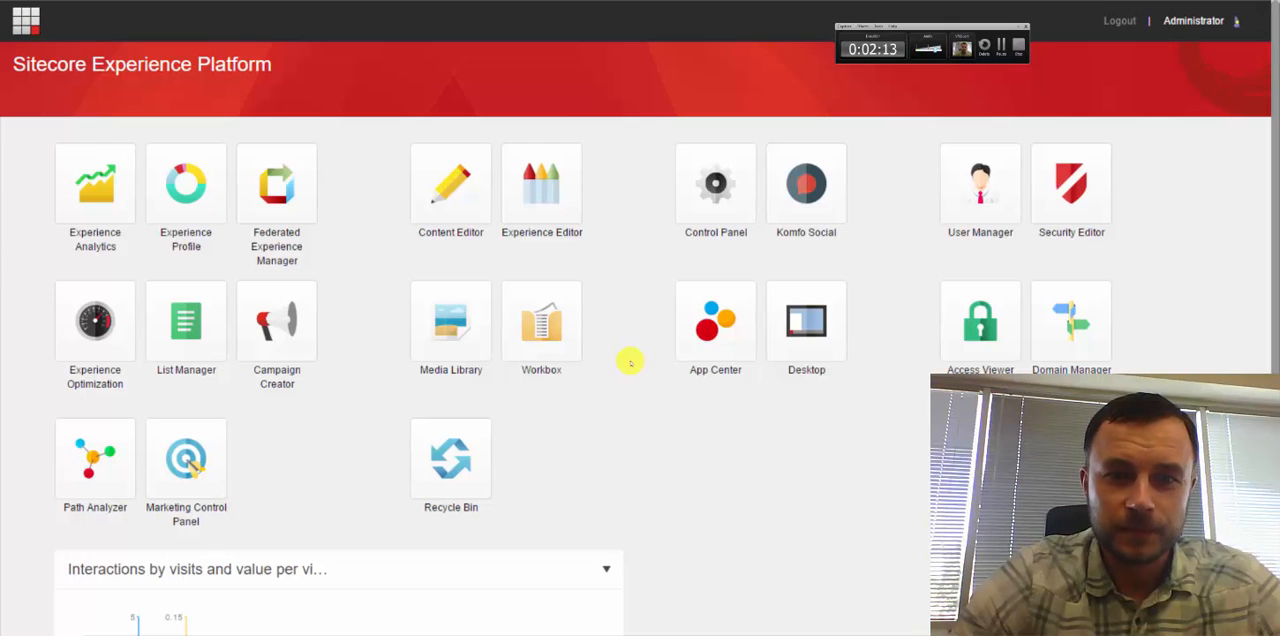
mouse_move(400, 217)
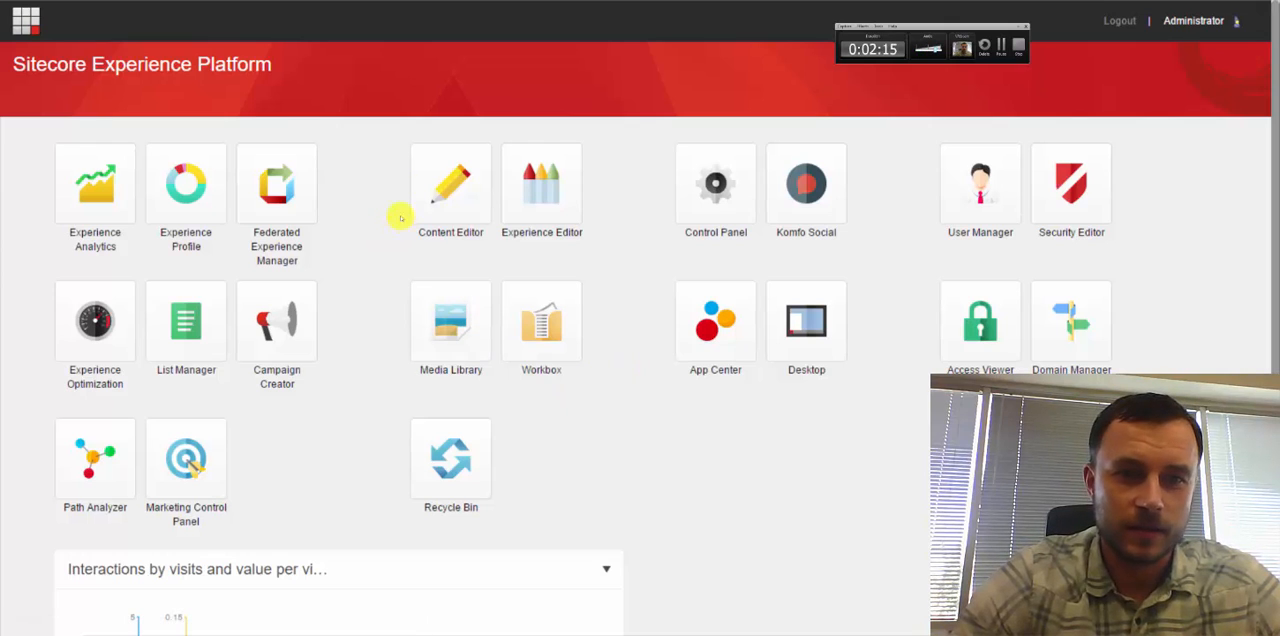
- Launch the Content Editor from its Launchpad tile
left_click(450, 232)
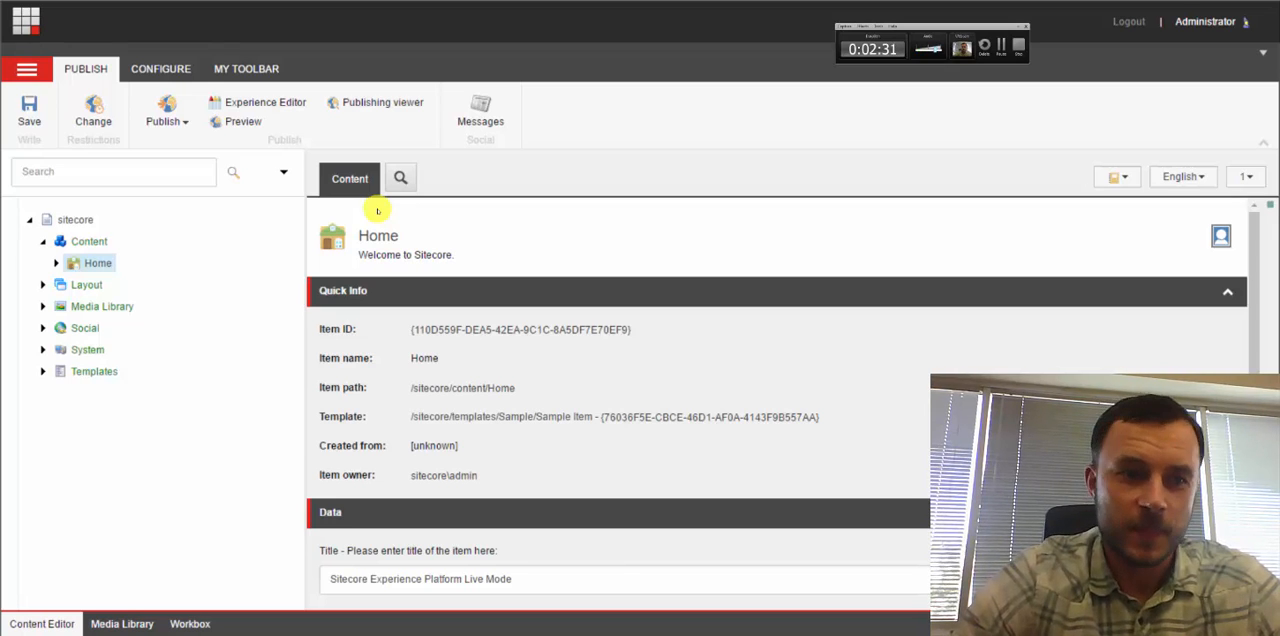
- Expand Templates > User Defined > Agency Website and select the Agency Website folder
left_click(43, 371)
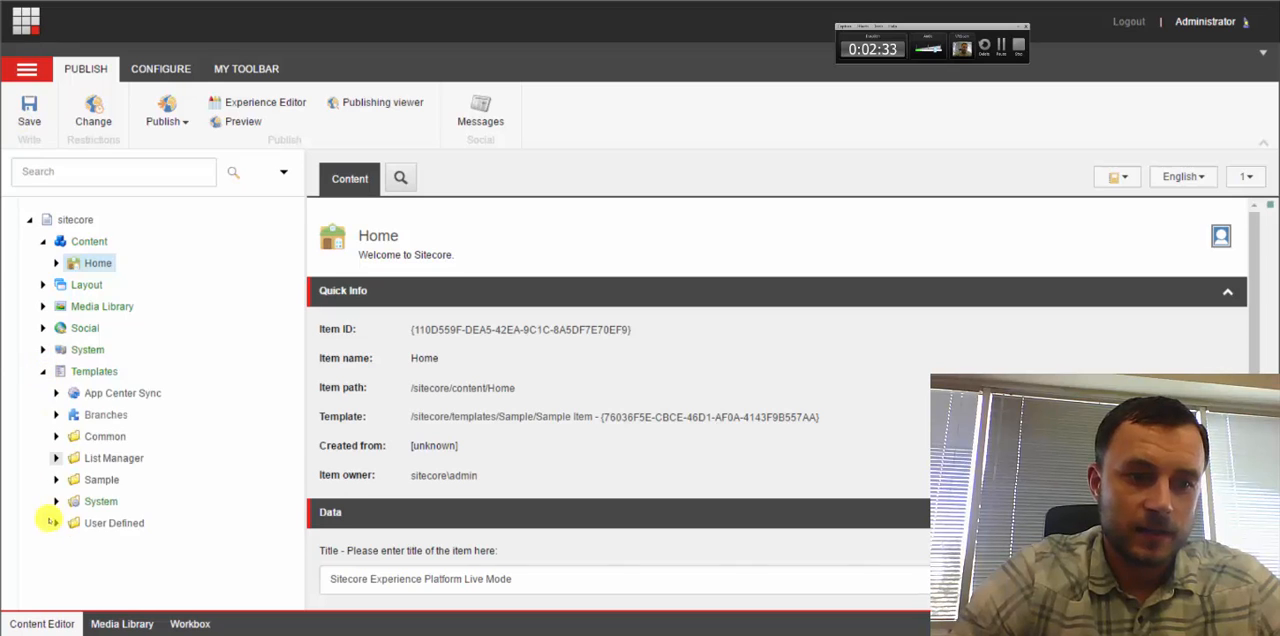
left_click(57, 522)
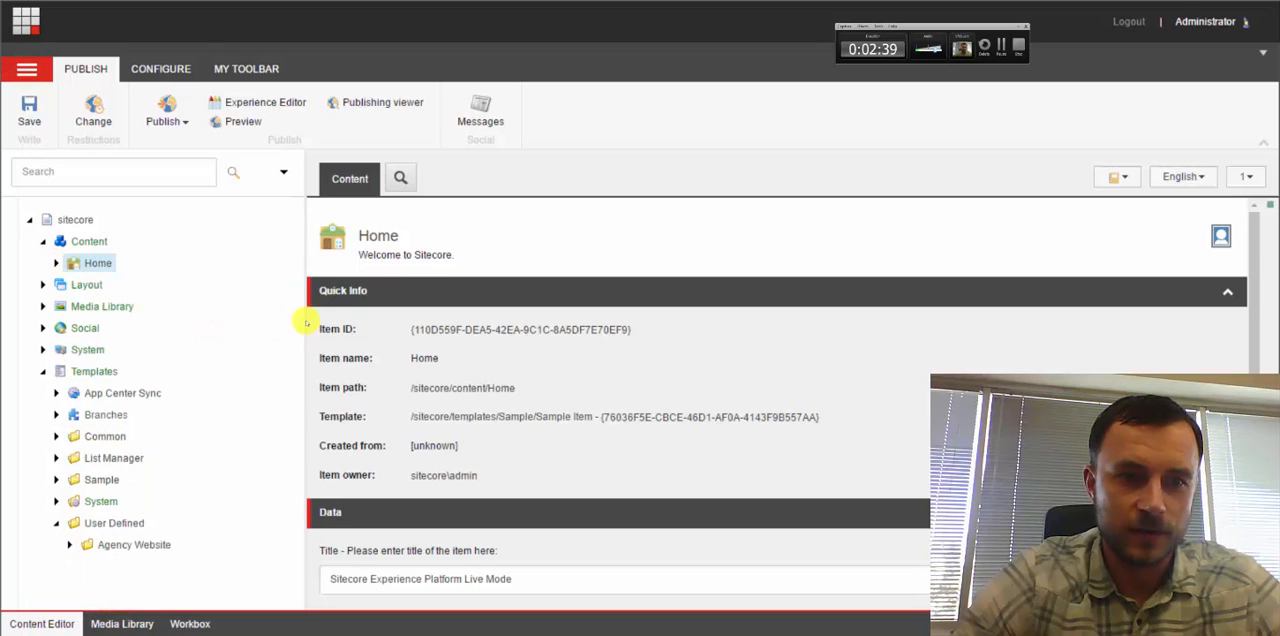
left_click(69, 544)
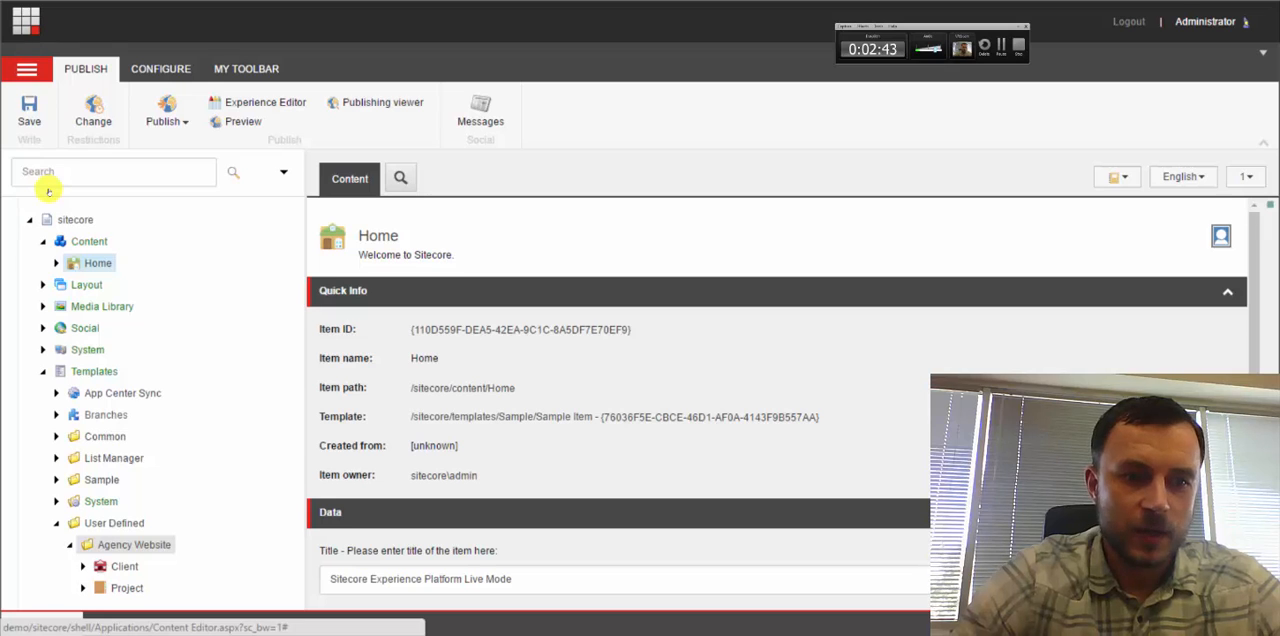
left_click(133, 544)
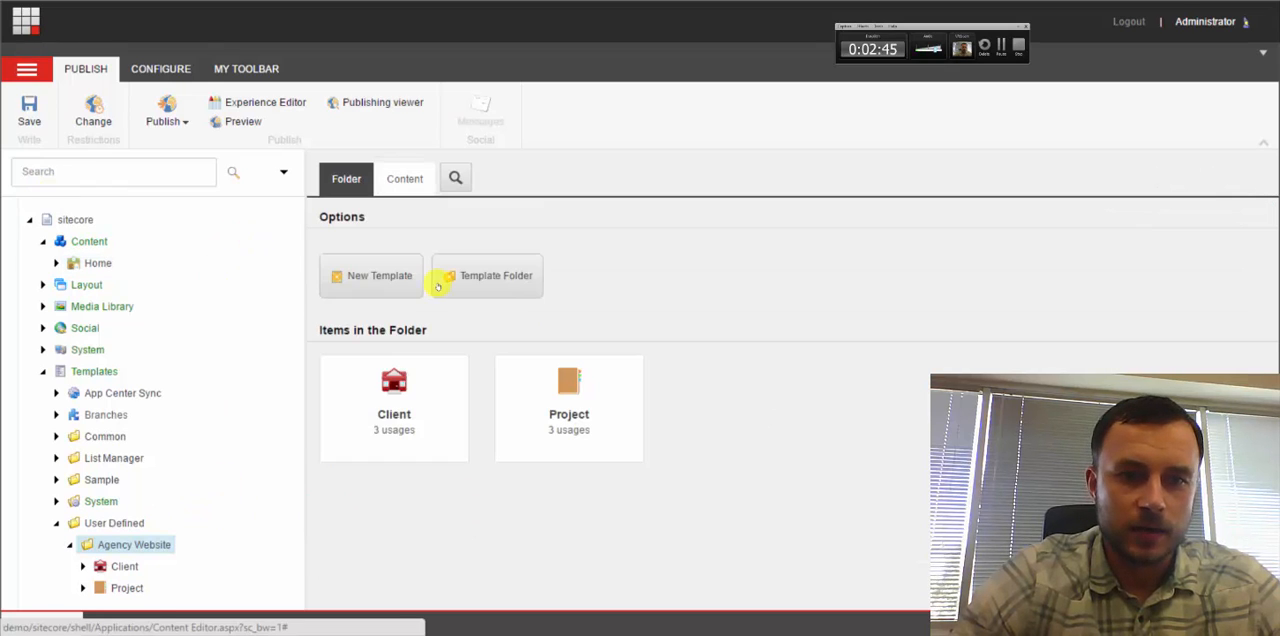
- Create a template folder named 'Parameters' inside the Agency Website folder
left_click(486, 275)
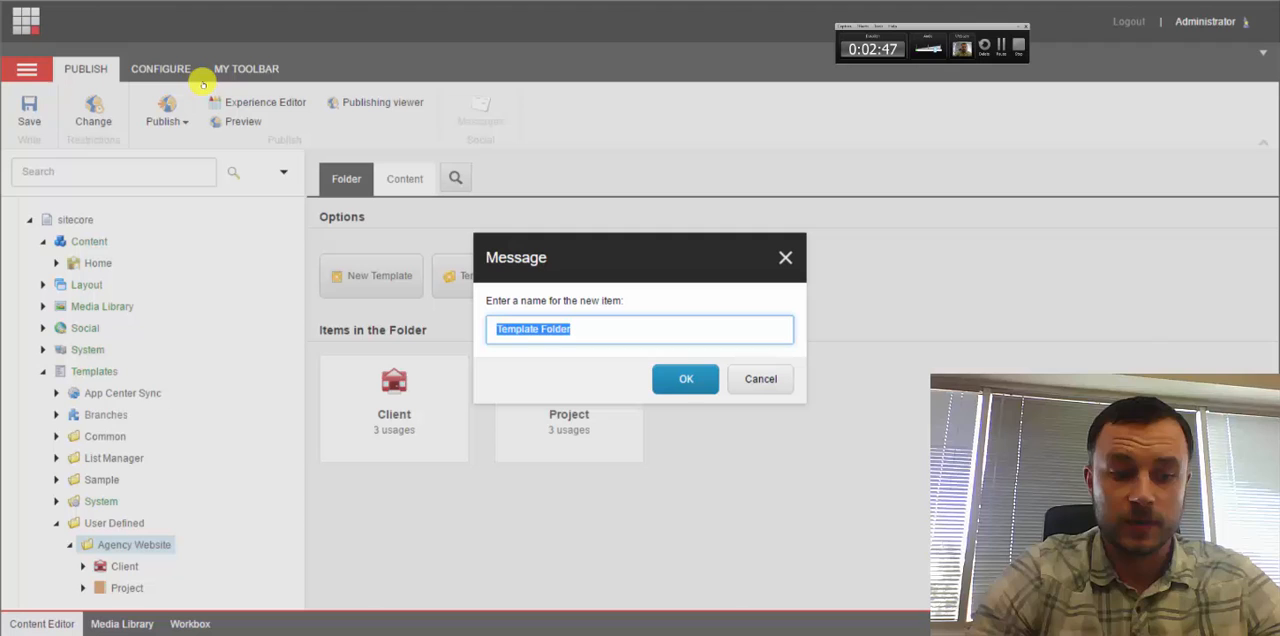
type("Parameter")
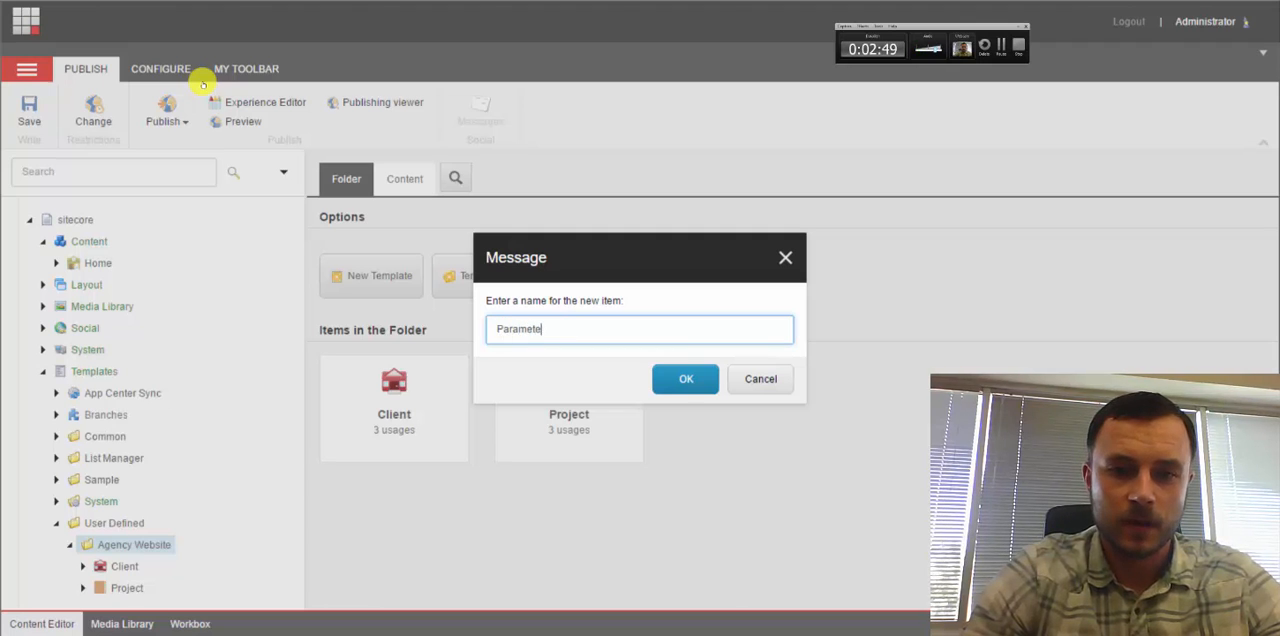
type("rs")
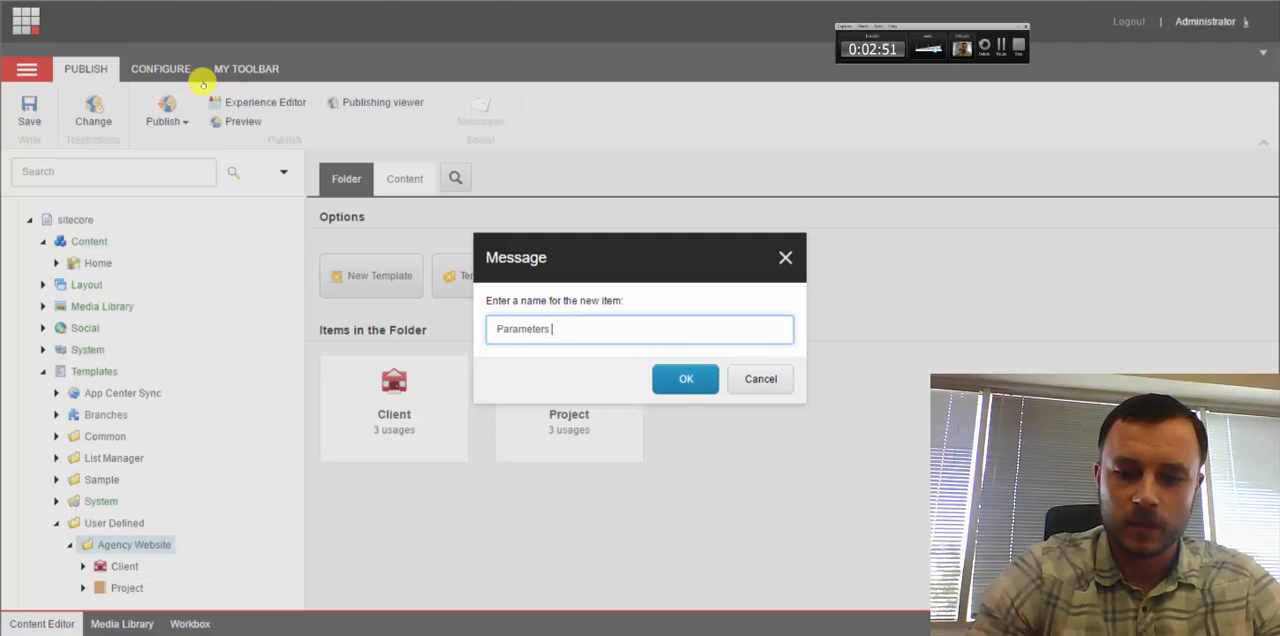
type("Temp")
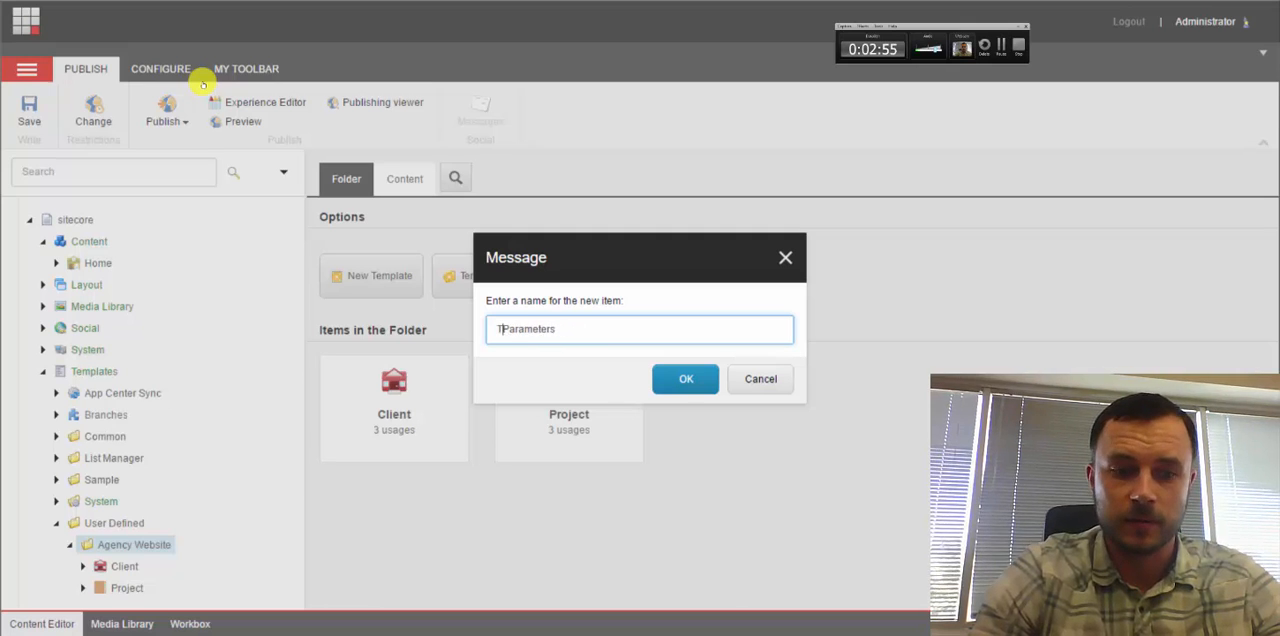
key("Backspace")
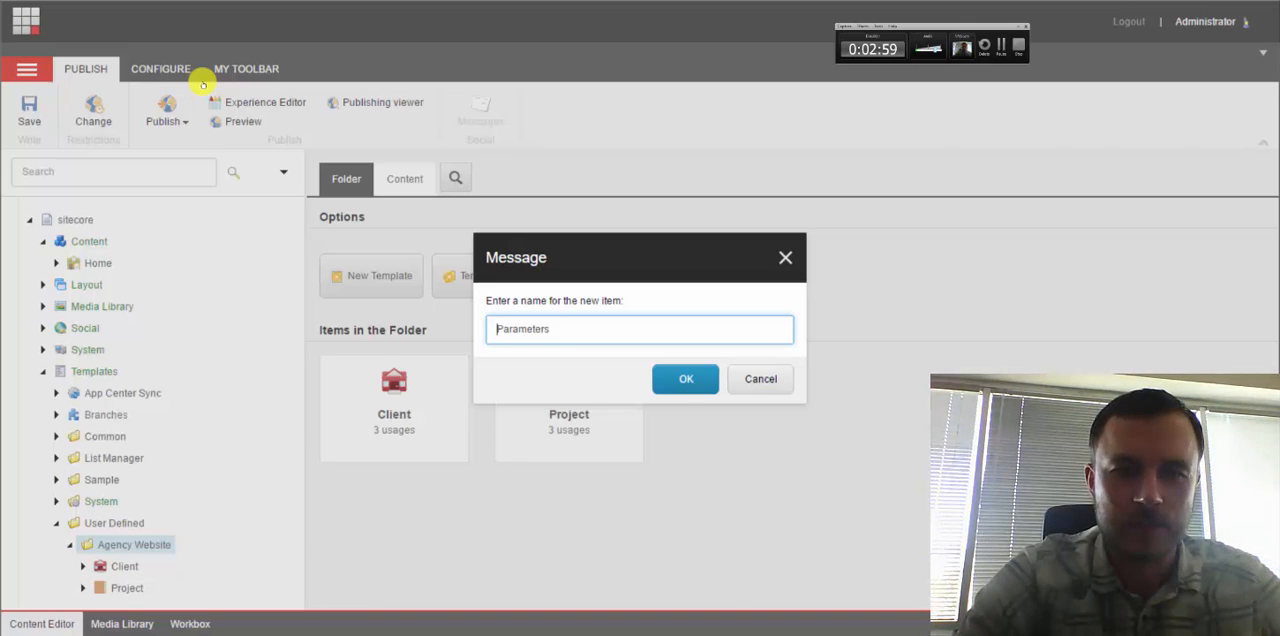
left_click(685, 378)
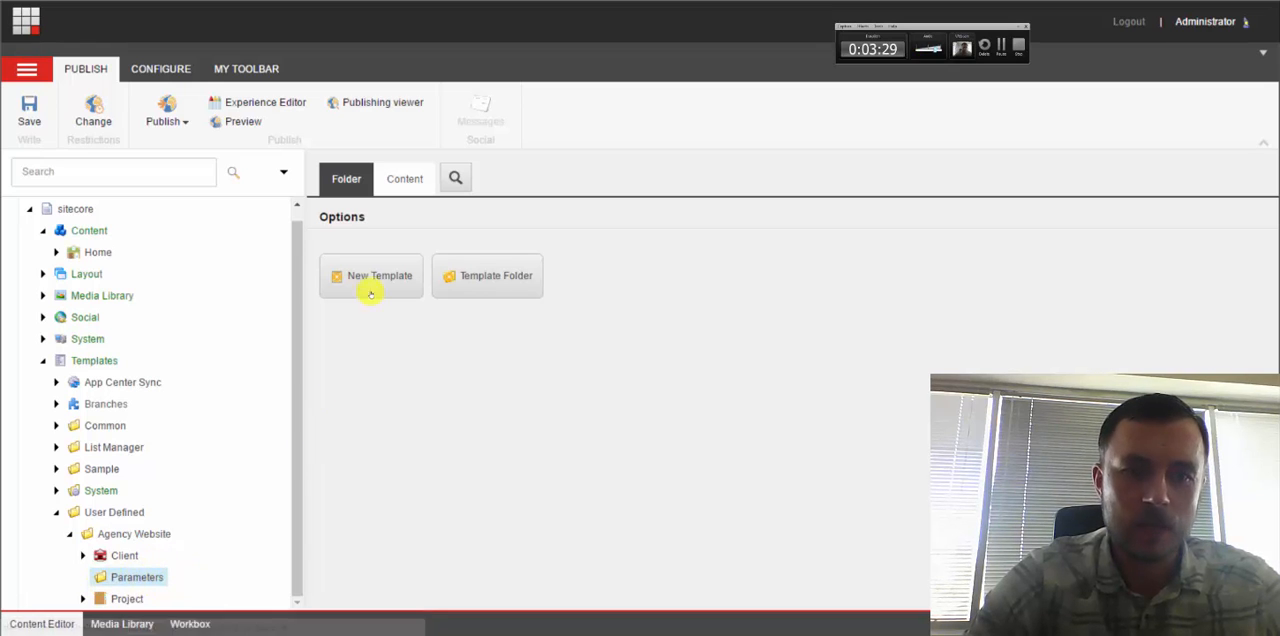
- Start a new template in Parameters named 'Sample Parameter Template'
left_click(371, 275)
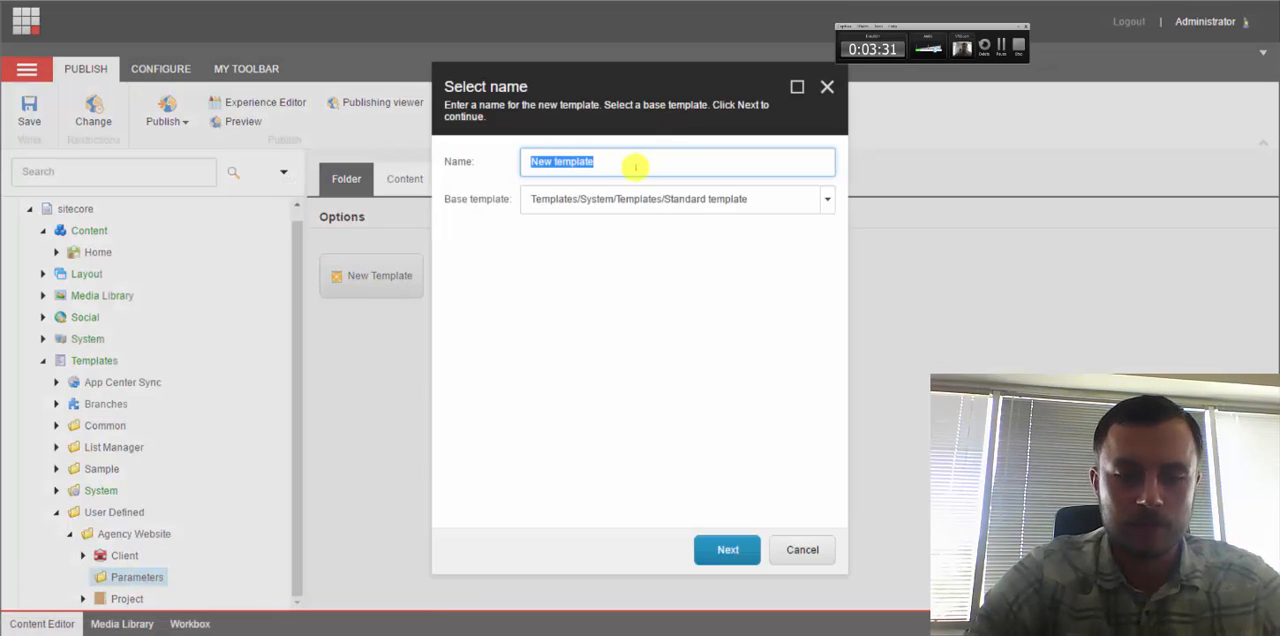
type("Sample")
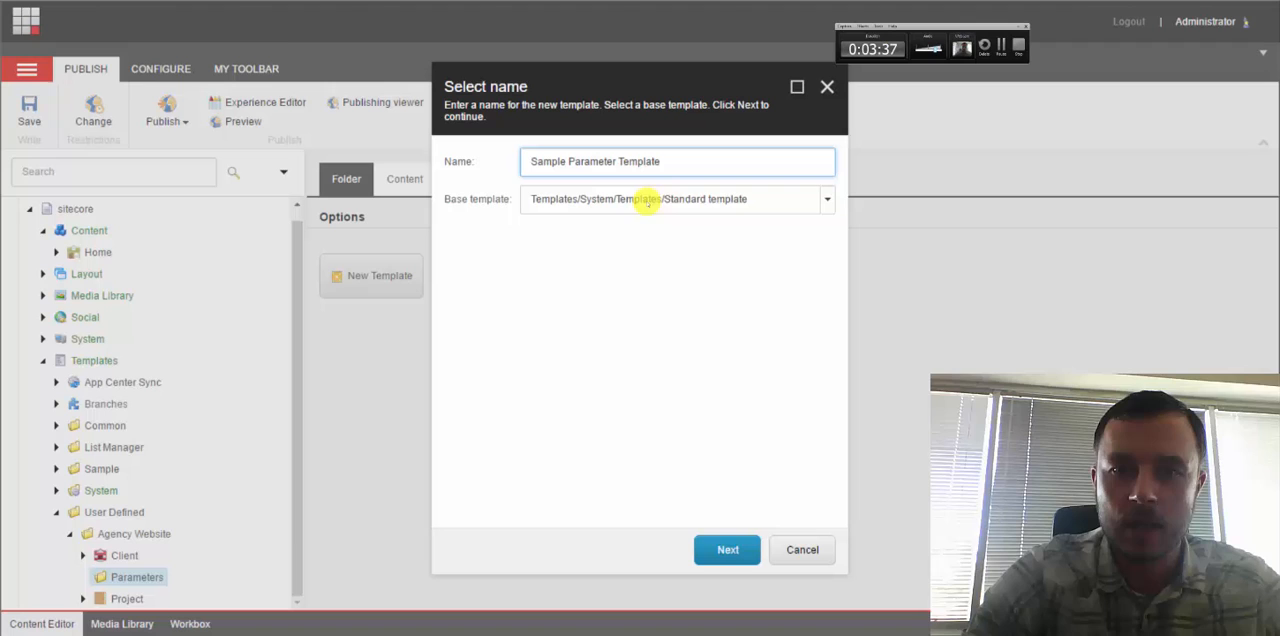
- Choose Layout > Rendering Parameters > Standard Rendering Parameters as the base template
left_click(826, 199)
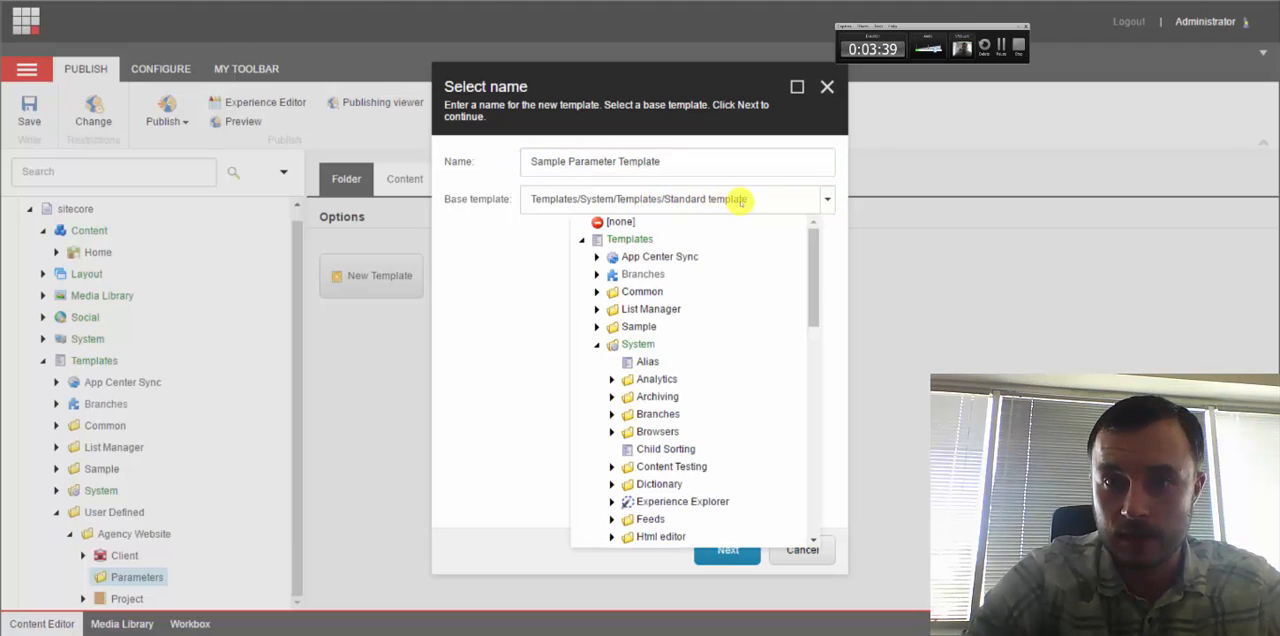
mouse_move(775, 351)
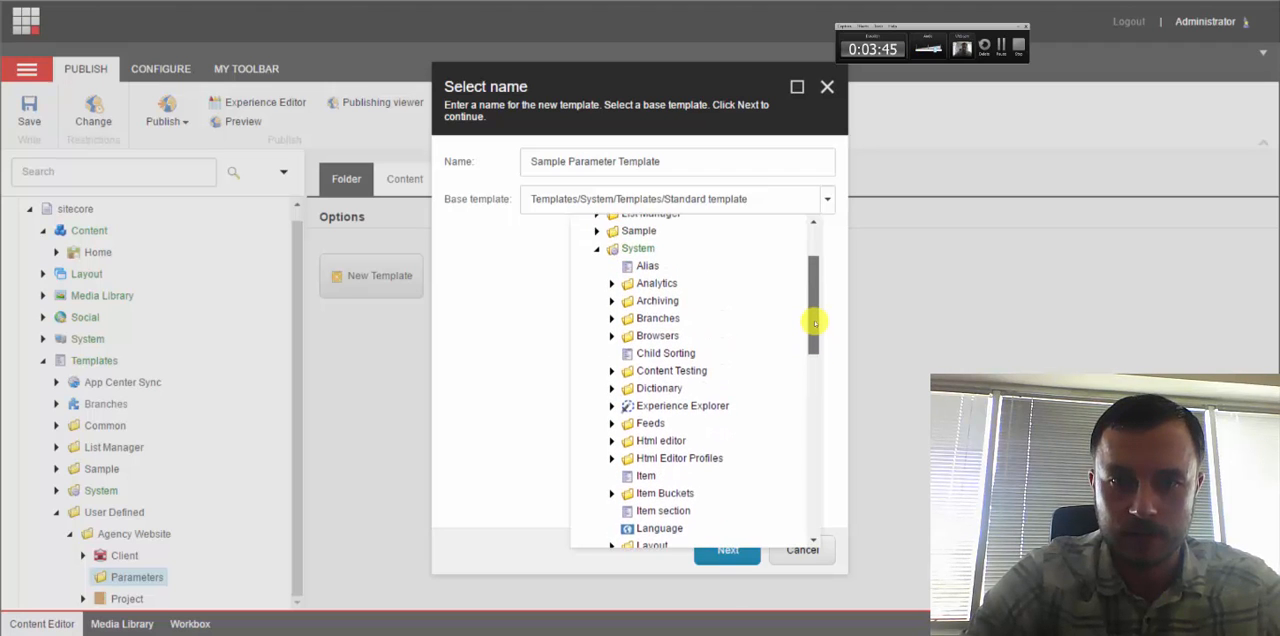
scroll("down", 3)
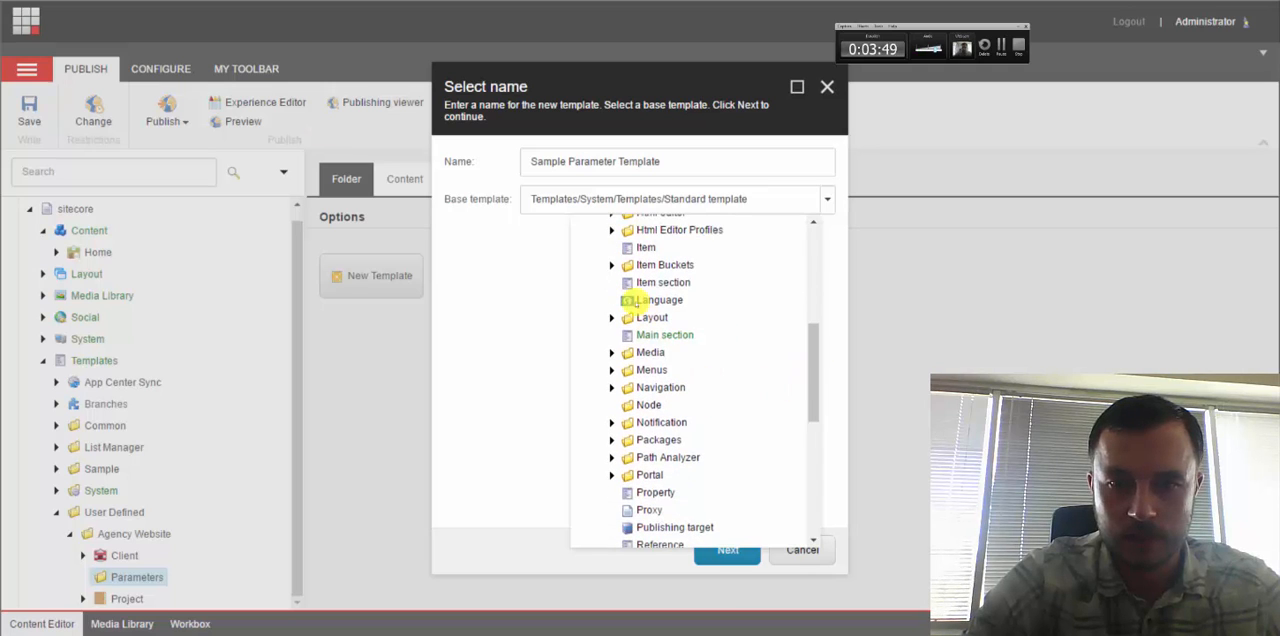
left_click(611, 317)
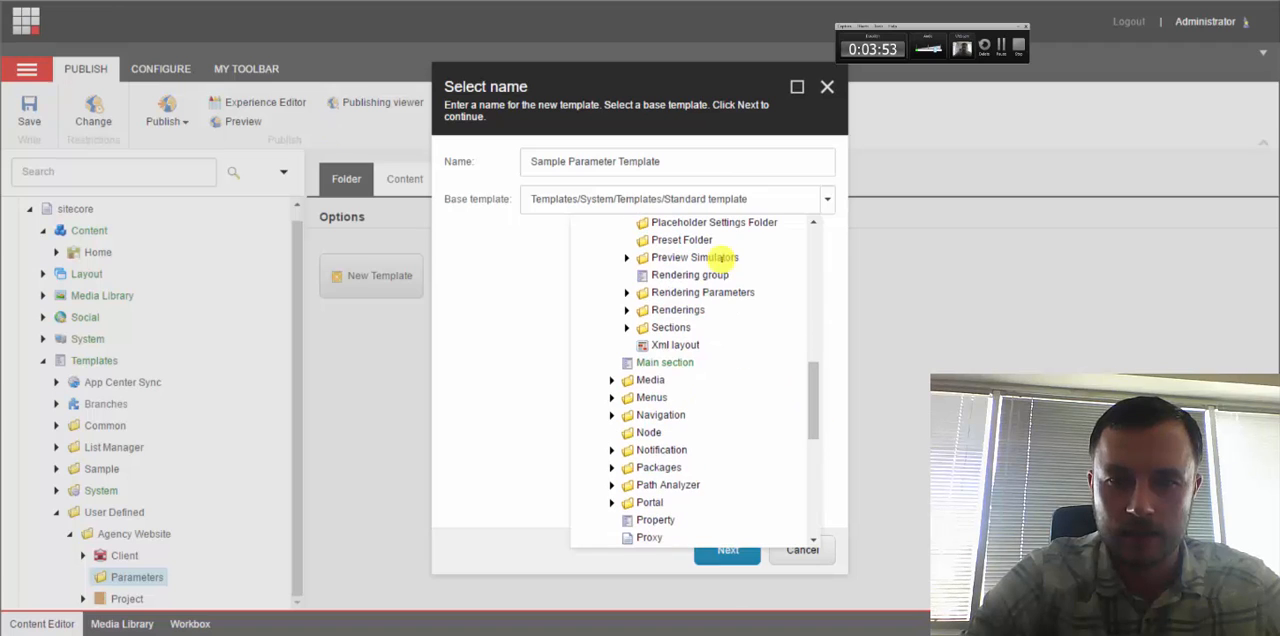
left_click(627, 292)
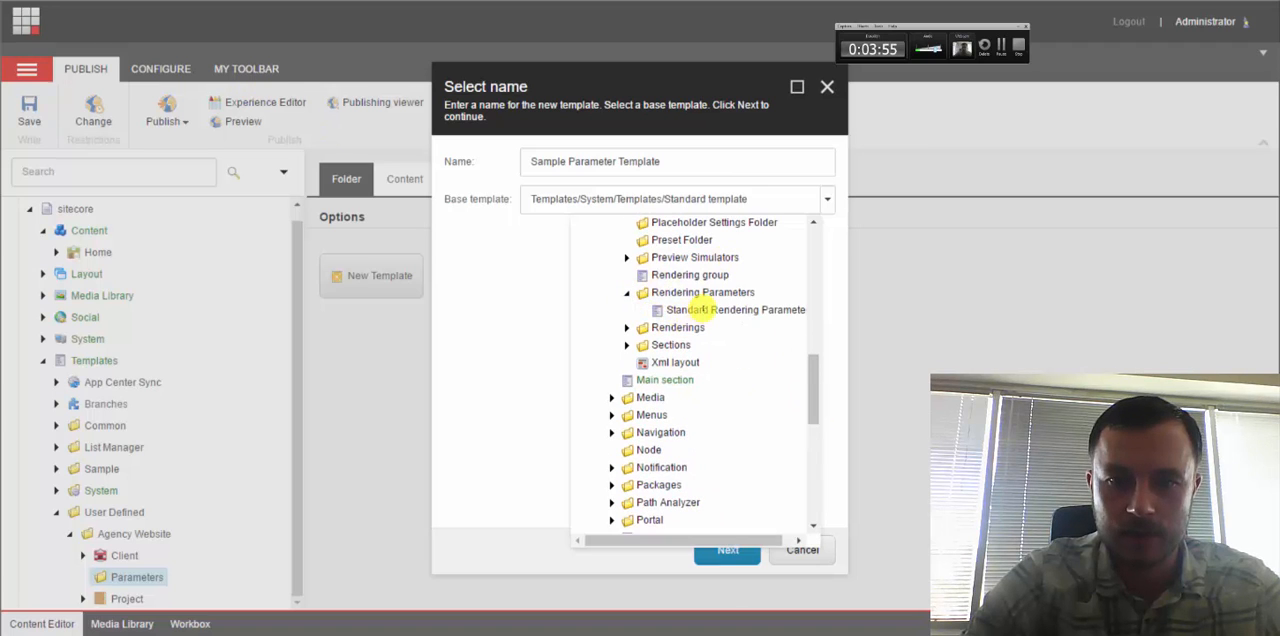
left_click(734, 309)
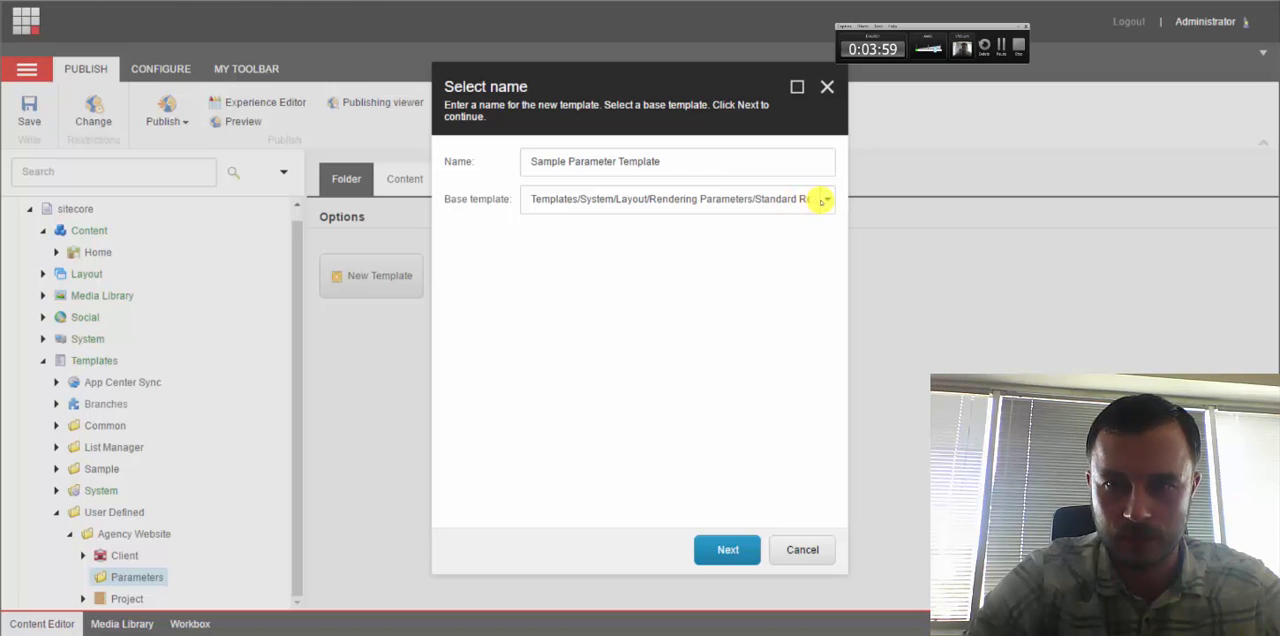
left_click(825, 198)
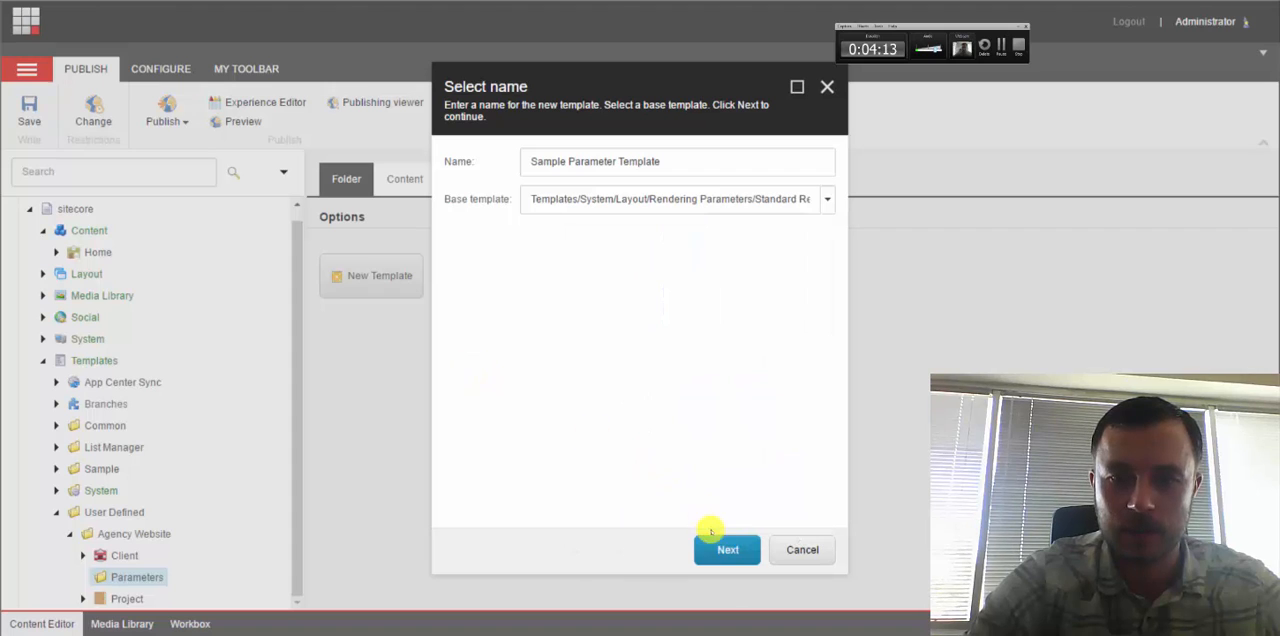
- Create the template and add a section named 'Sample Template'
left_click(727, 549)
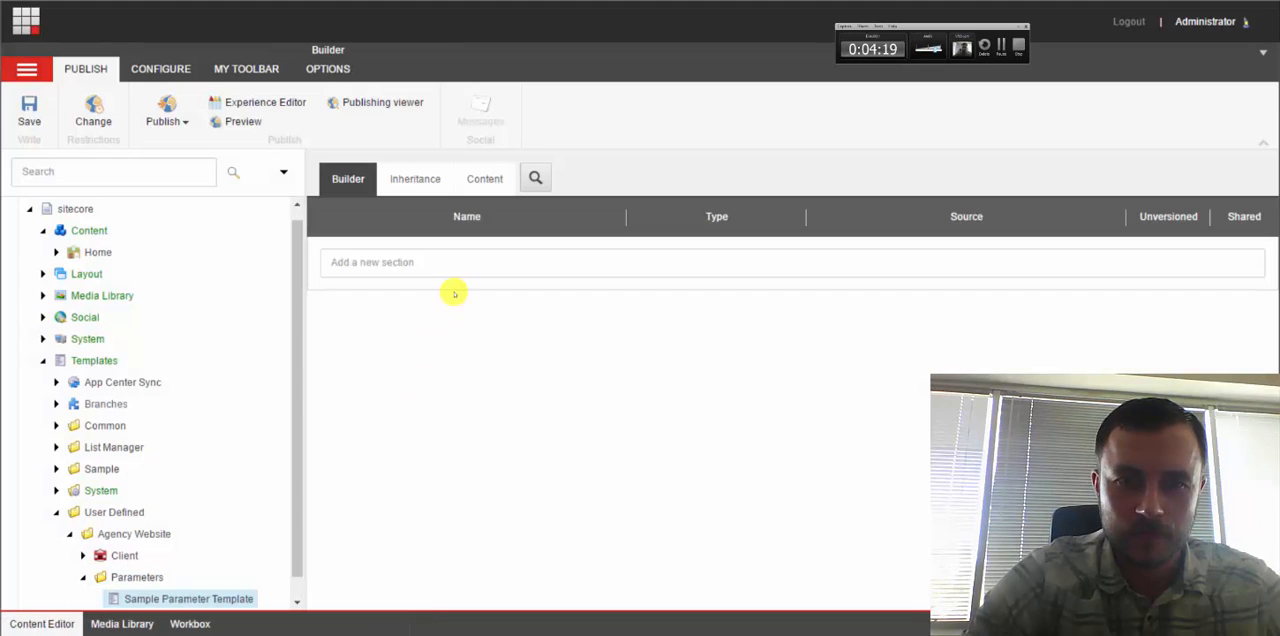
left_click(792, 262)
type("Sample")
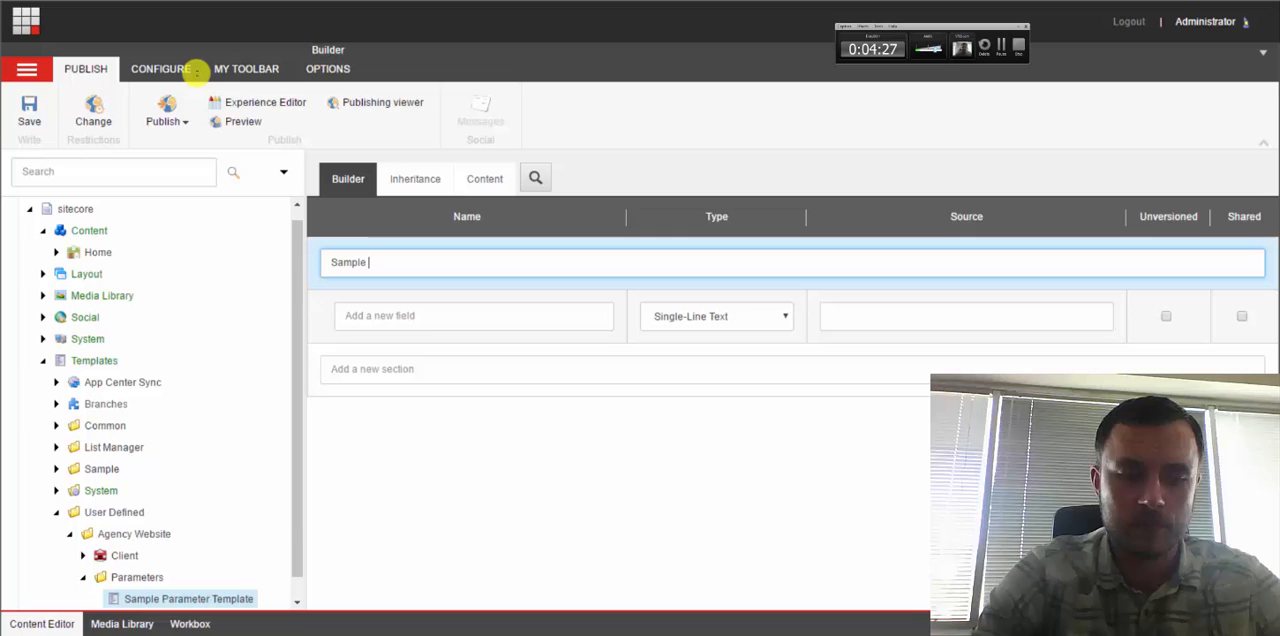
type("Template")
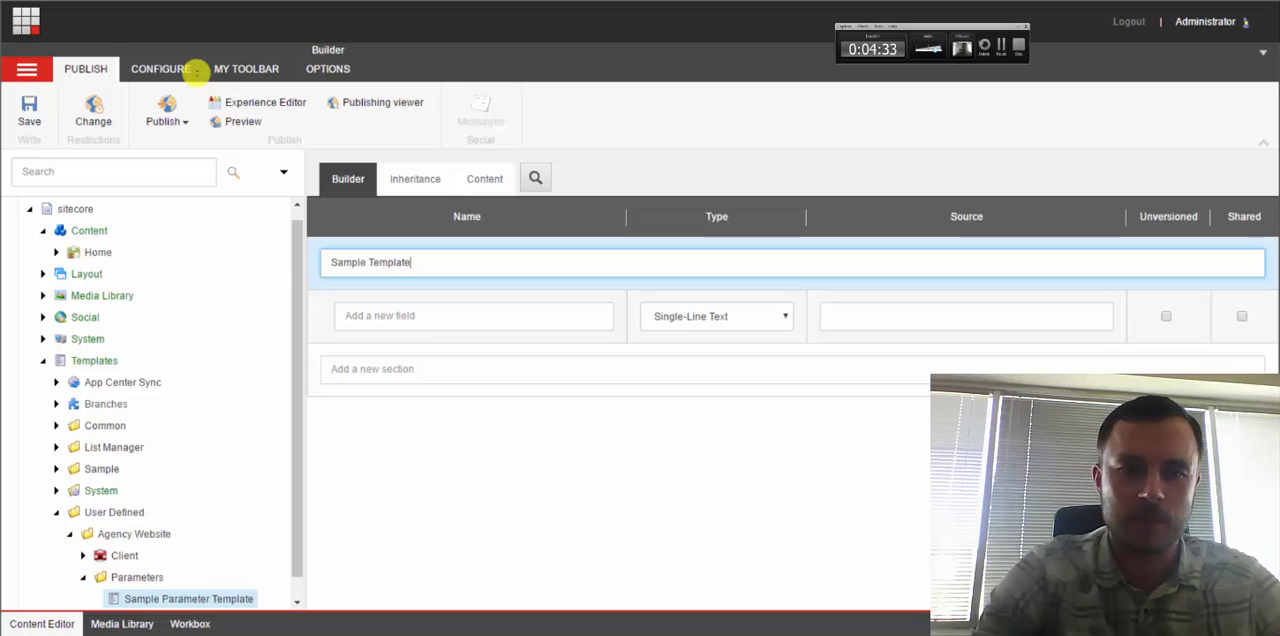
left_click(473, 315)
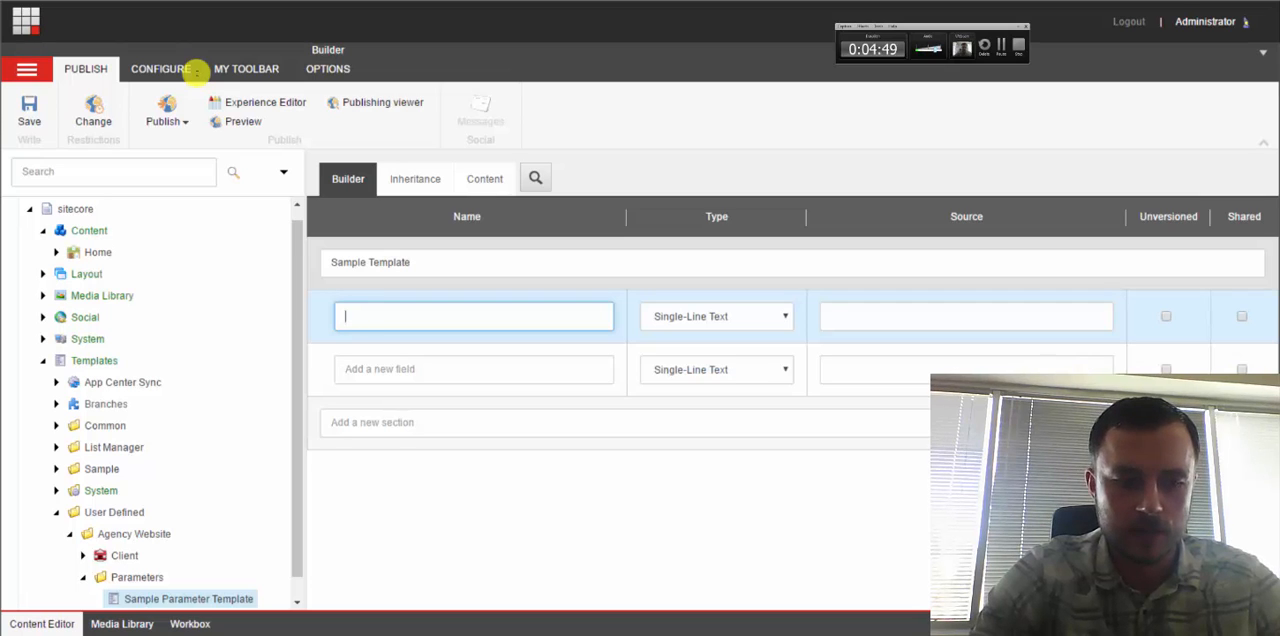
- Add an Integer field named Size to the Sample Template section
type("Size")
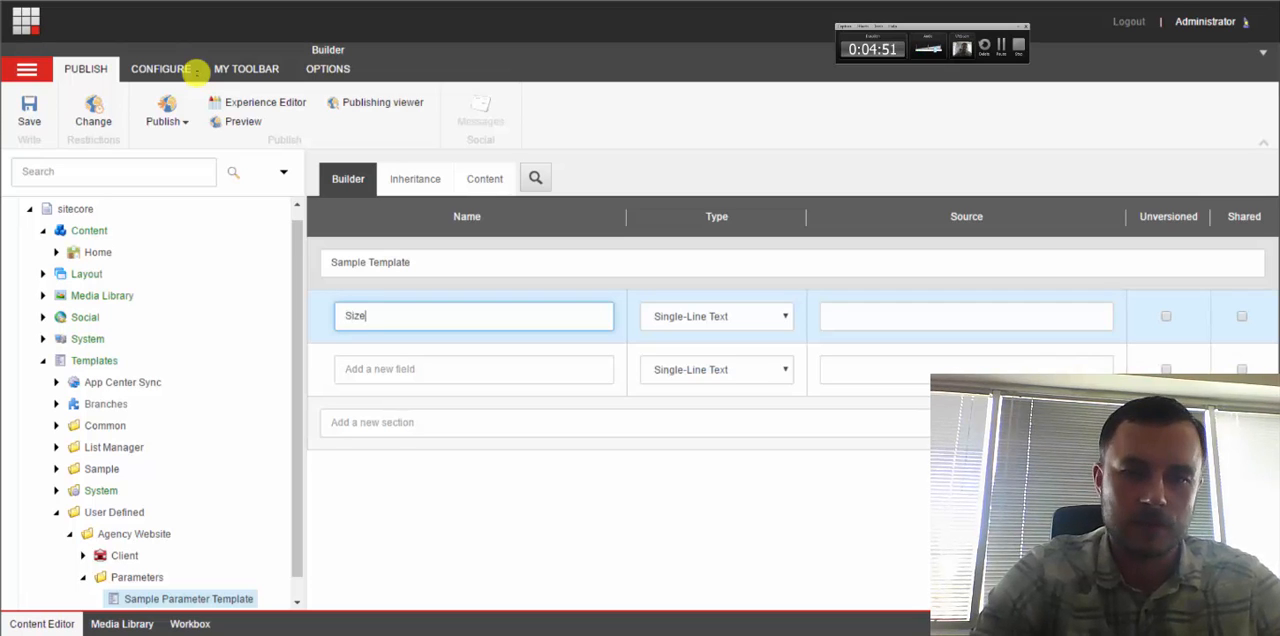
left_click(717, 316)
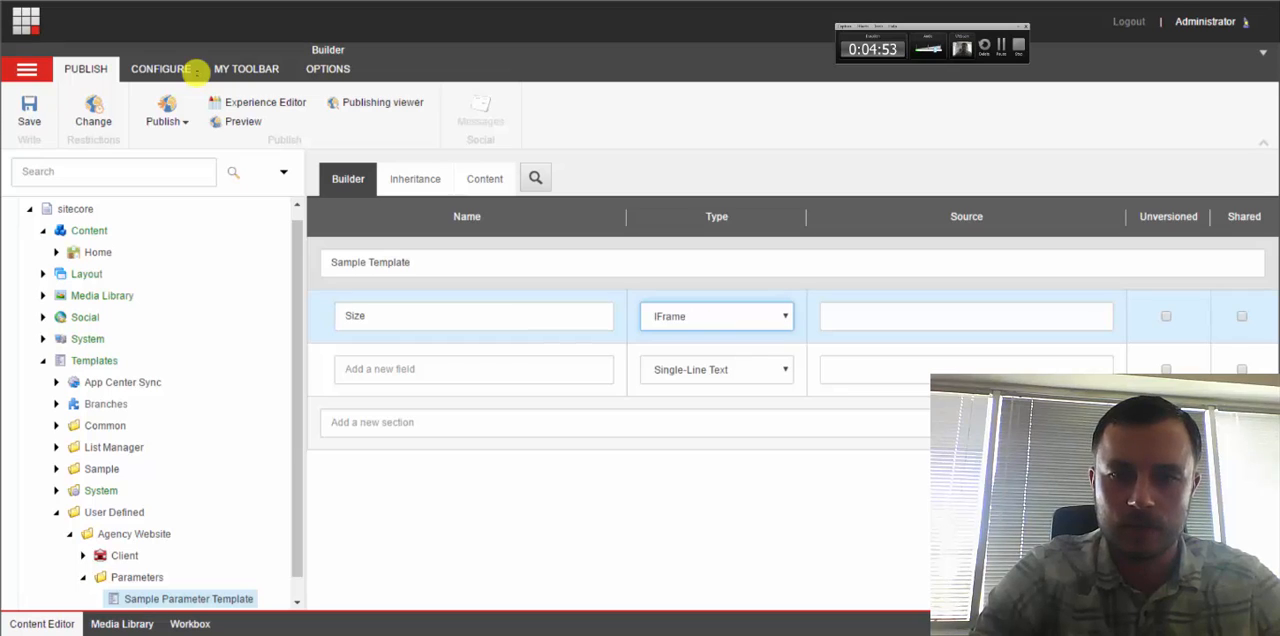
left_click(716, 316)
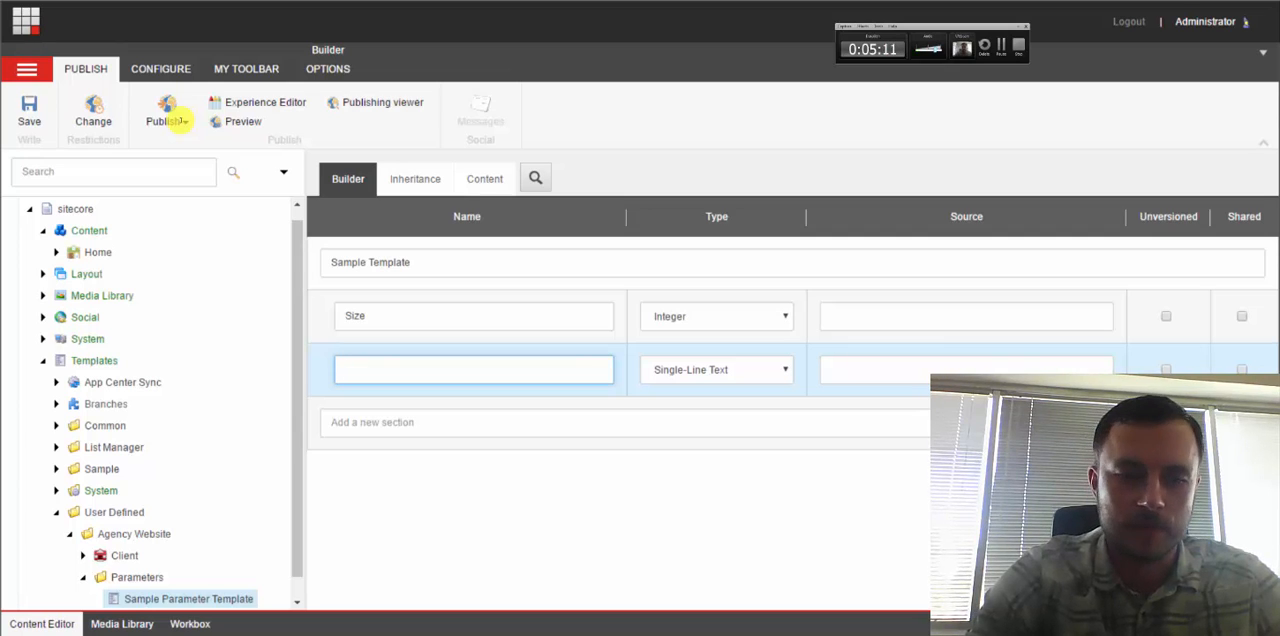
- Add a TreelistEx field named Featured
type("F")
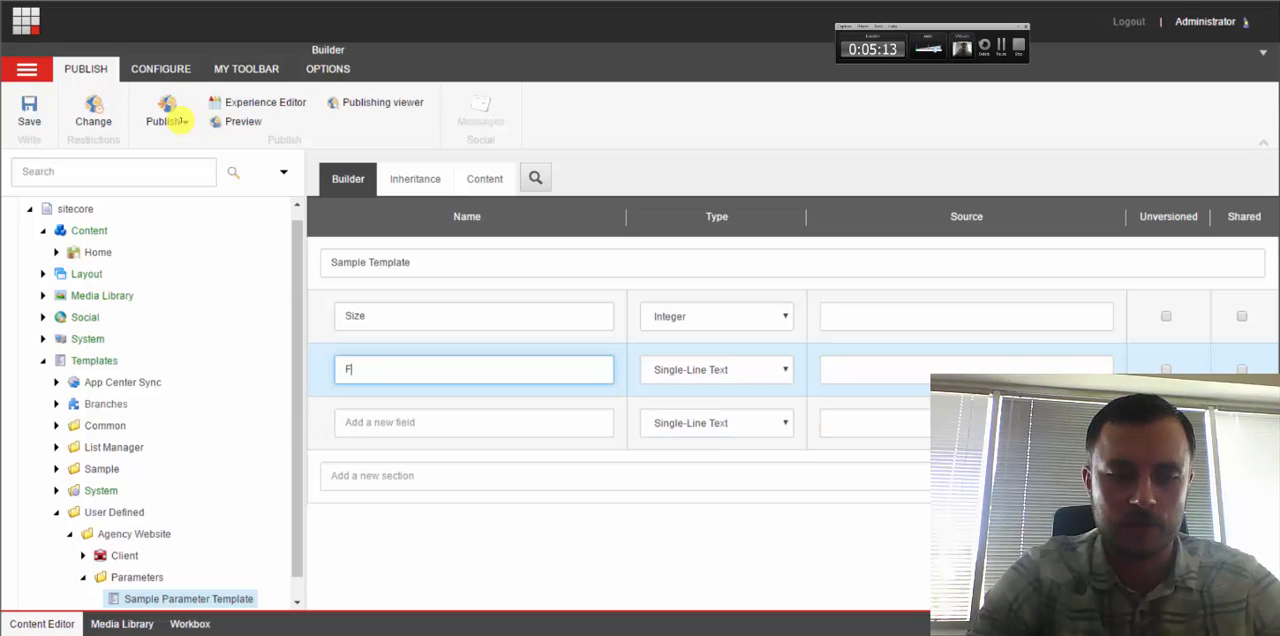
type("eatured")
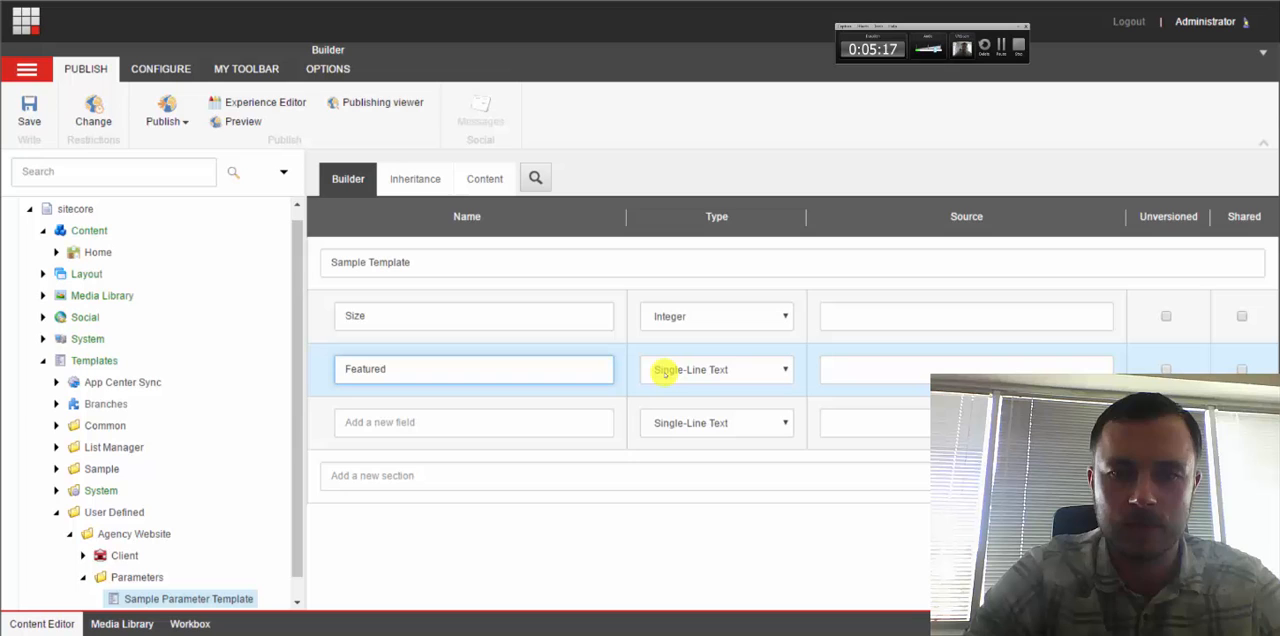
left_click(716, 369)
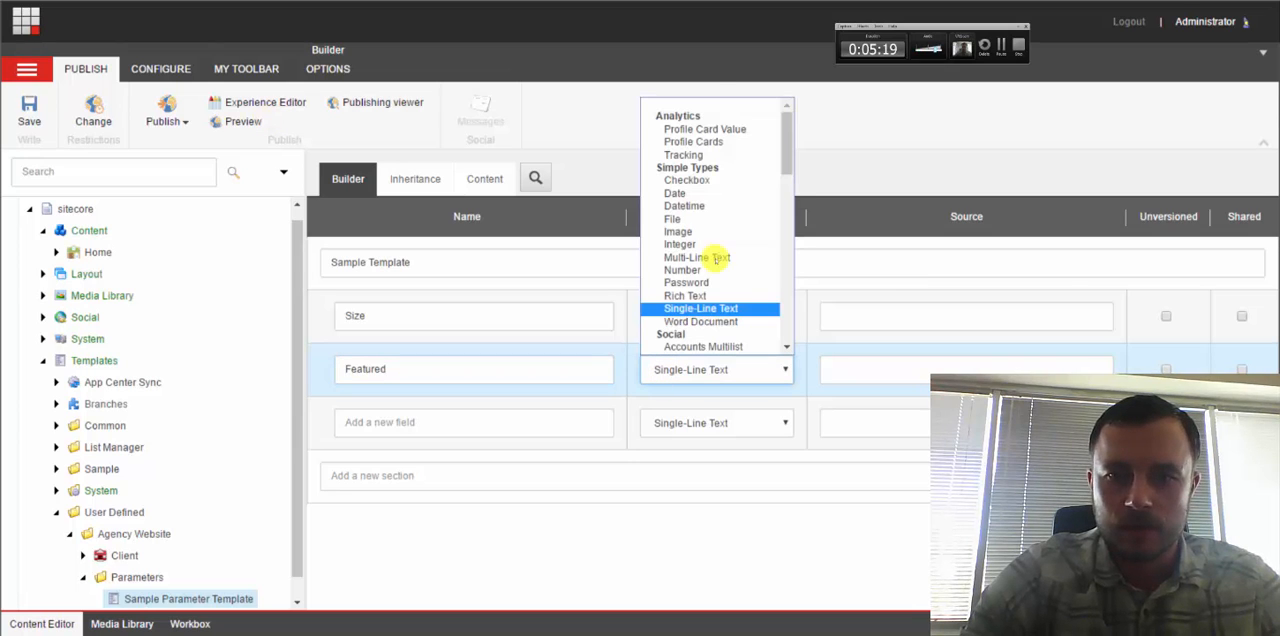
scroll("down", 3)
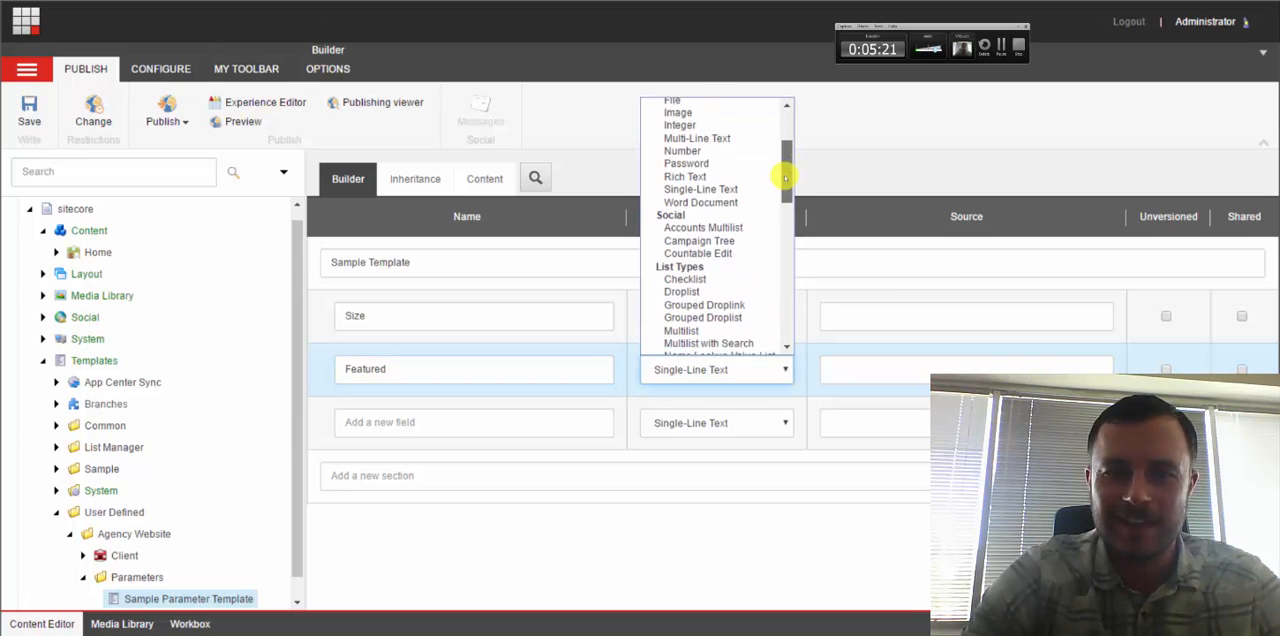
scroll("down", 3)
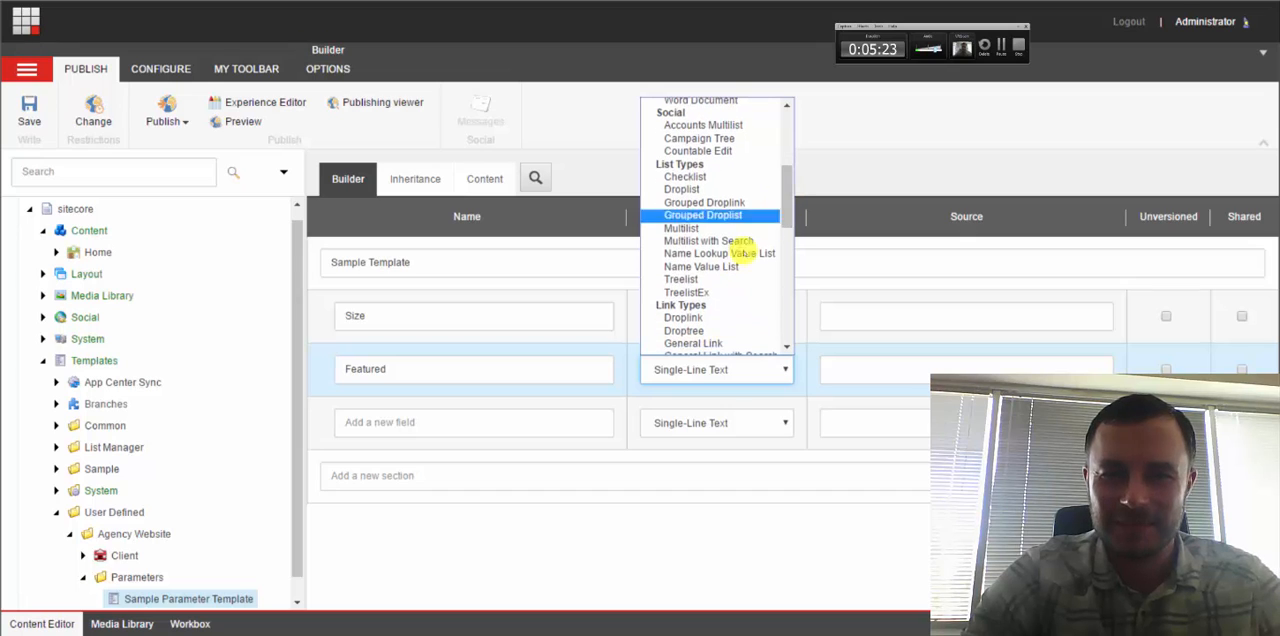
left_click(686, 292)
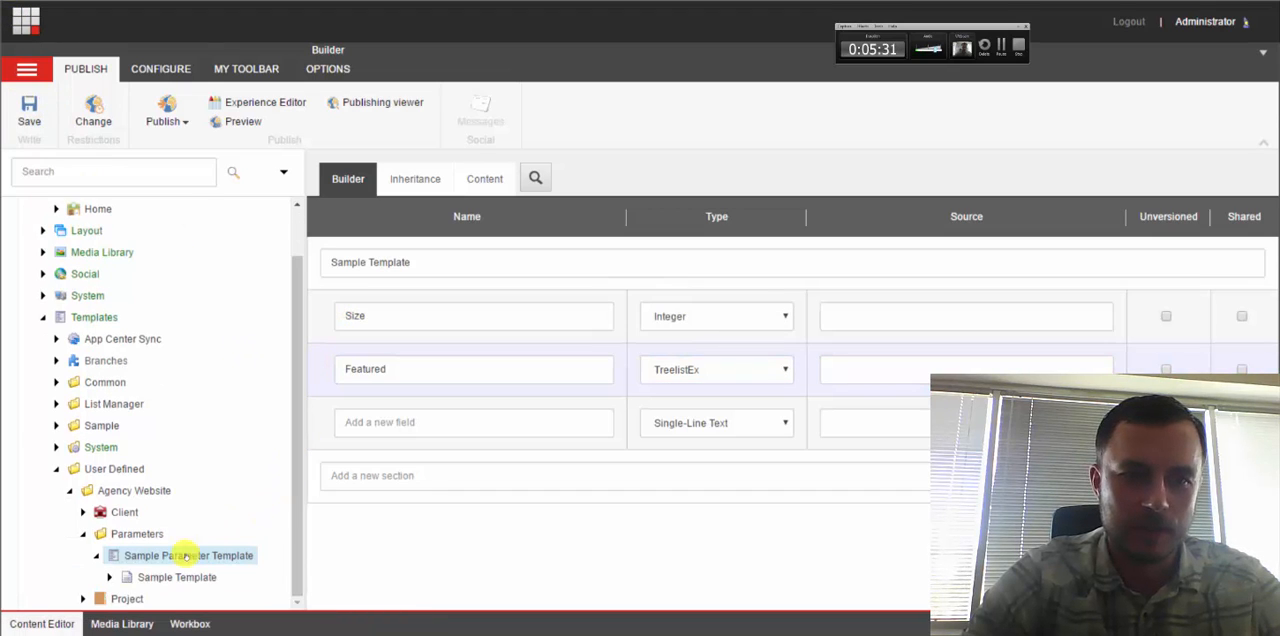
- Create the template's Standard Values item and enter 50 as the Size default
left_click(327, 68)
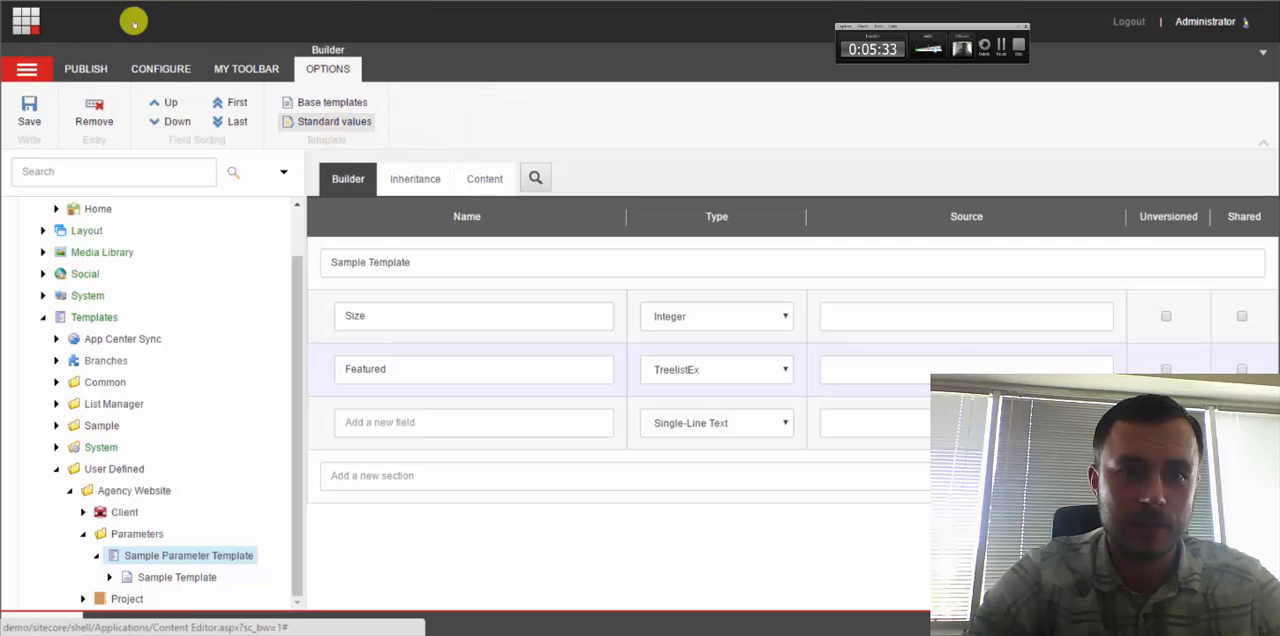
mouse_move(293, 385)
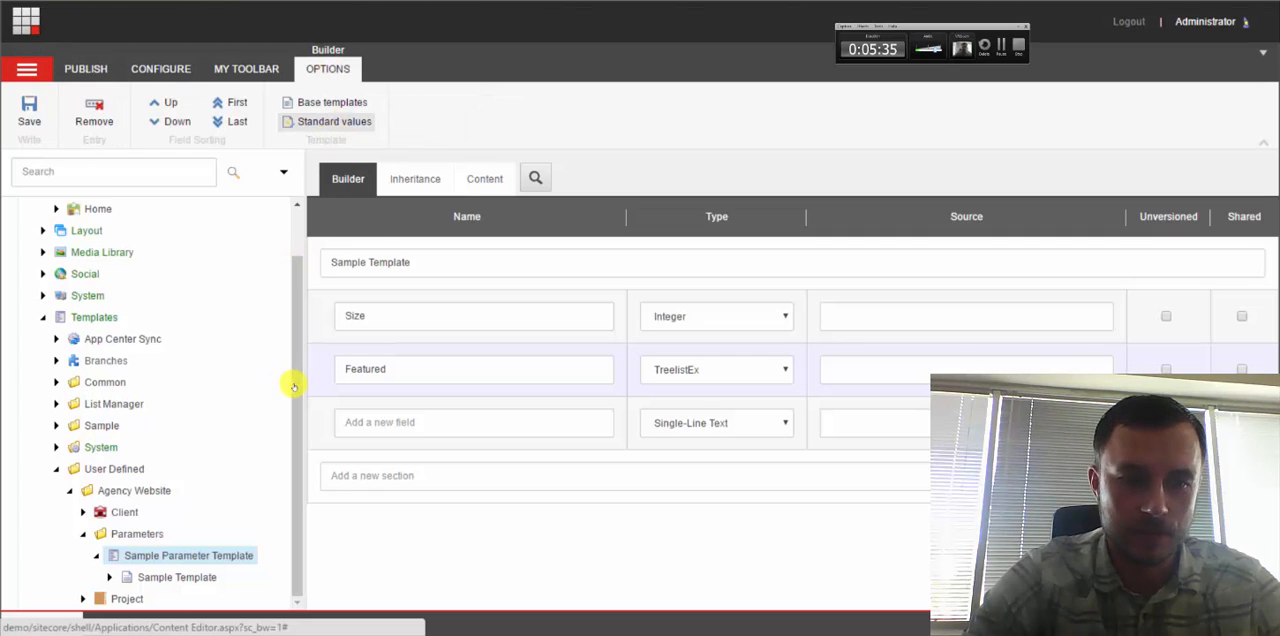
left_click(182, 577)
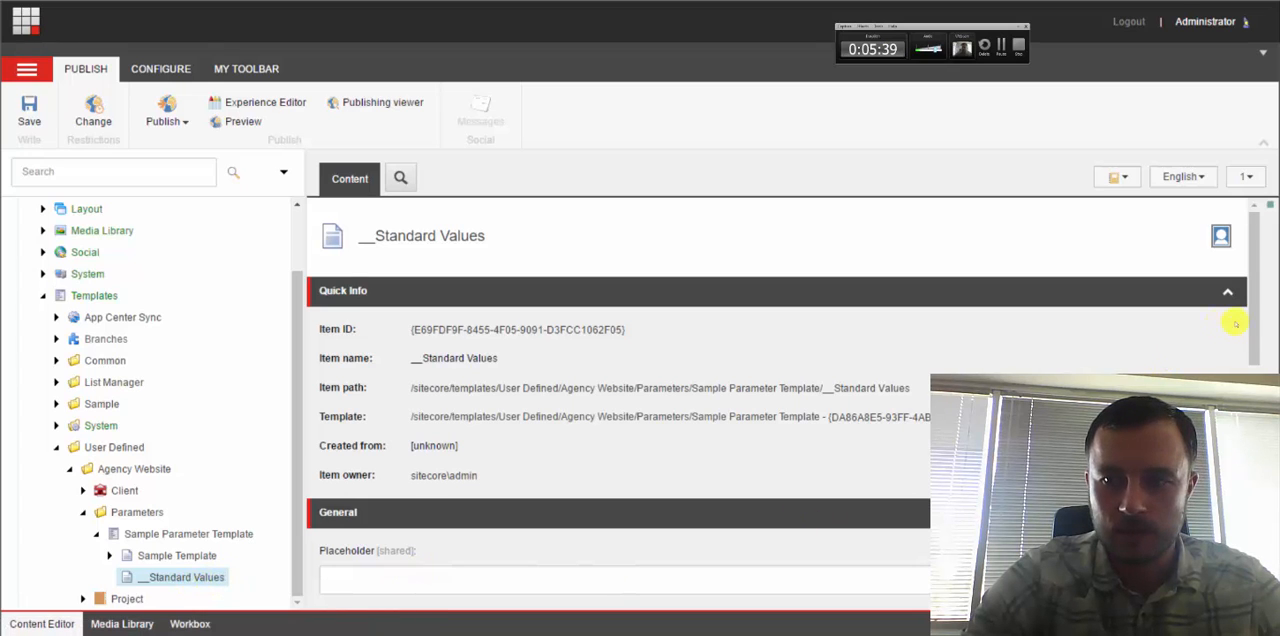
scroll("down", 3)
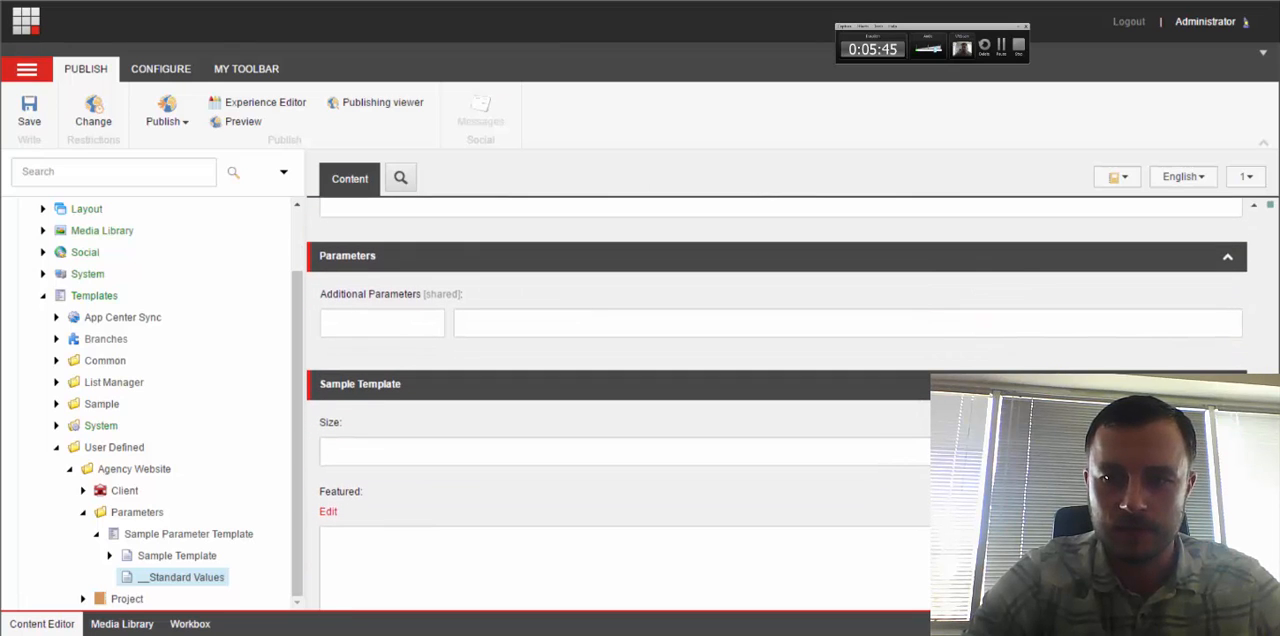
type("50")
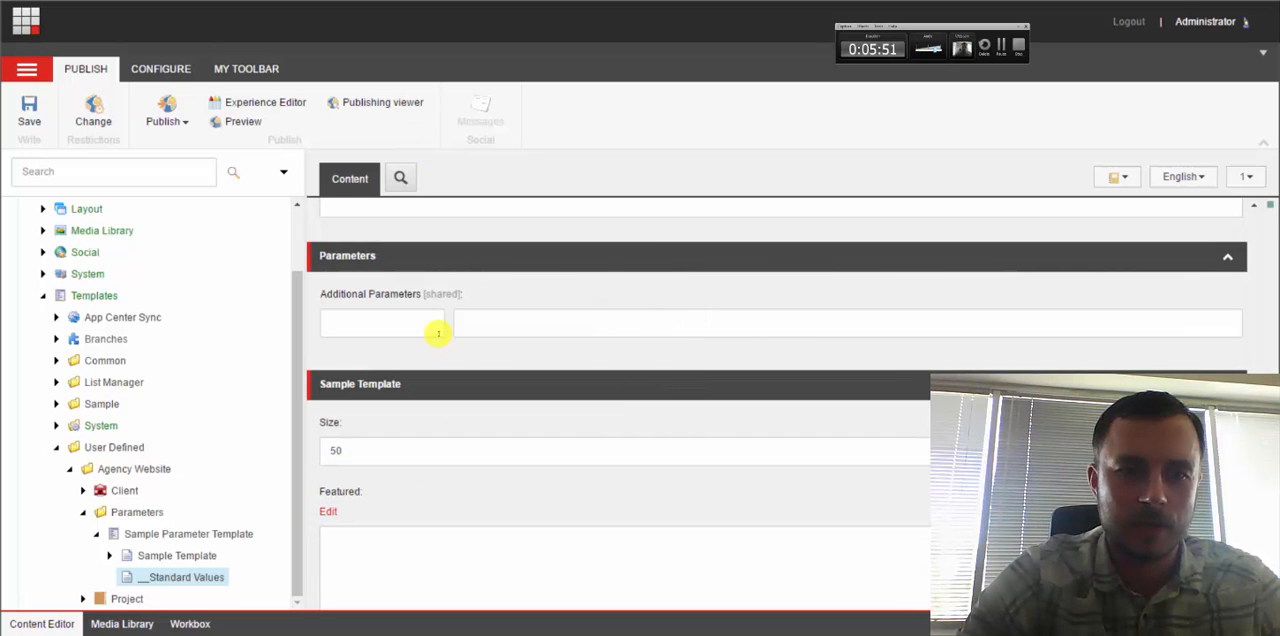
mouse_move(476, 255)
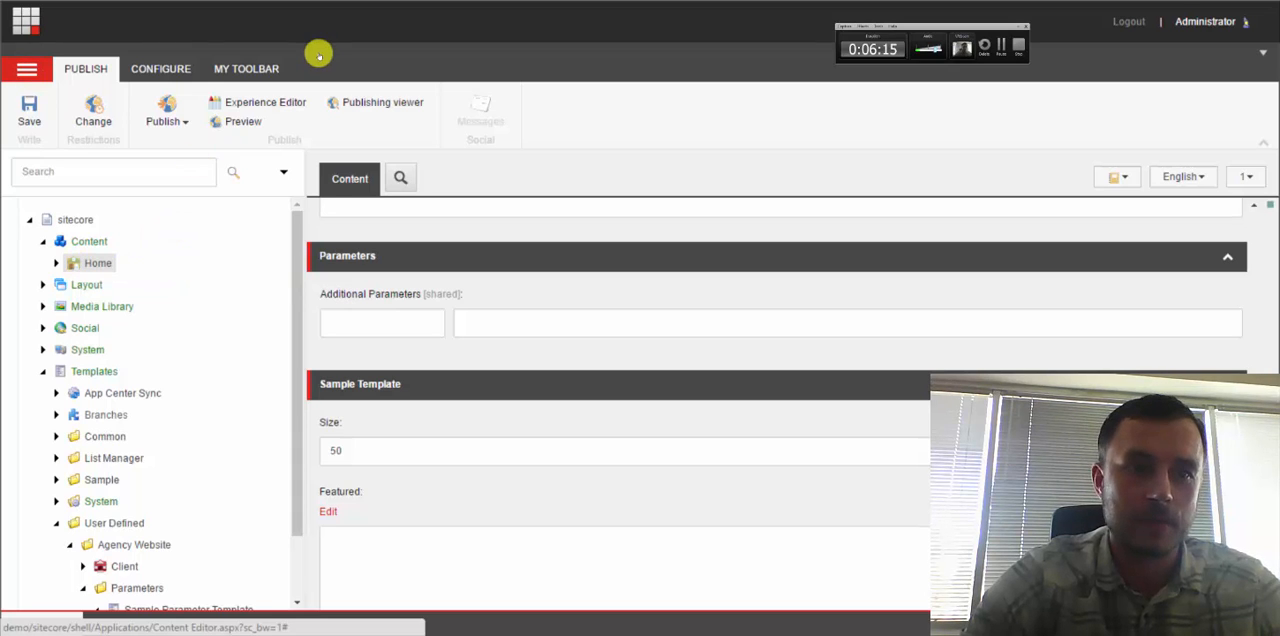
- Collapse Templates and expand the Layout branch to reveal its Sublayouts folder
left_click(246, 68)
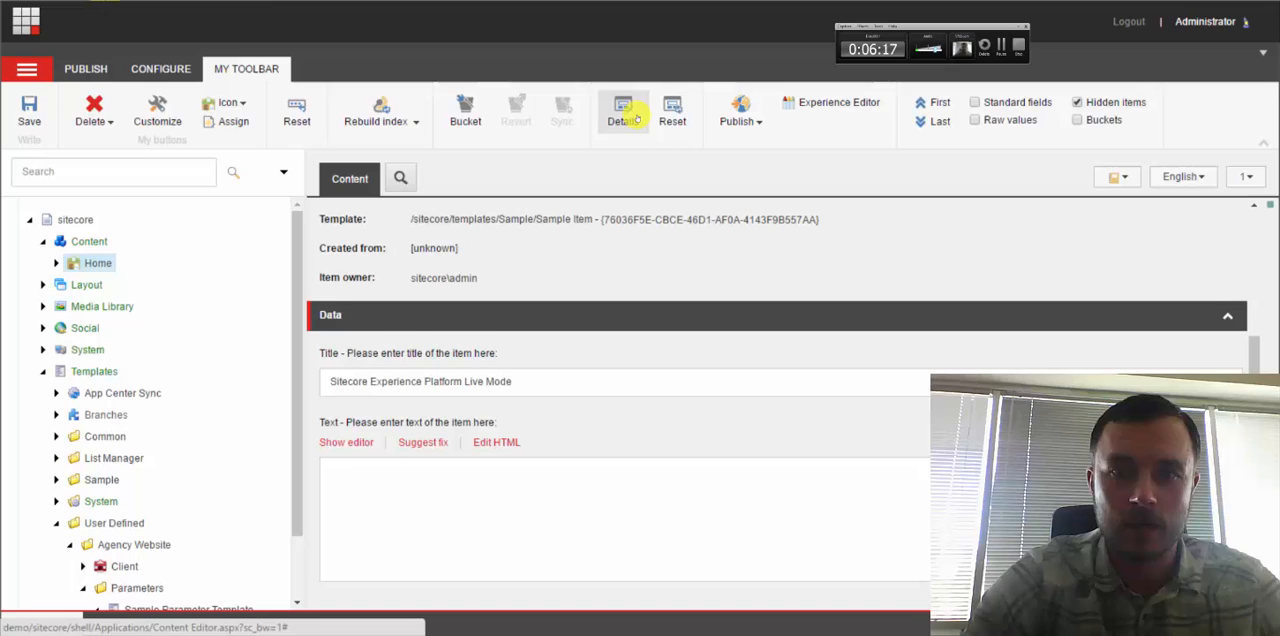
left_click(622, 110)
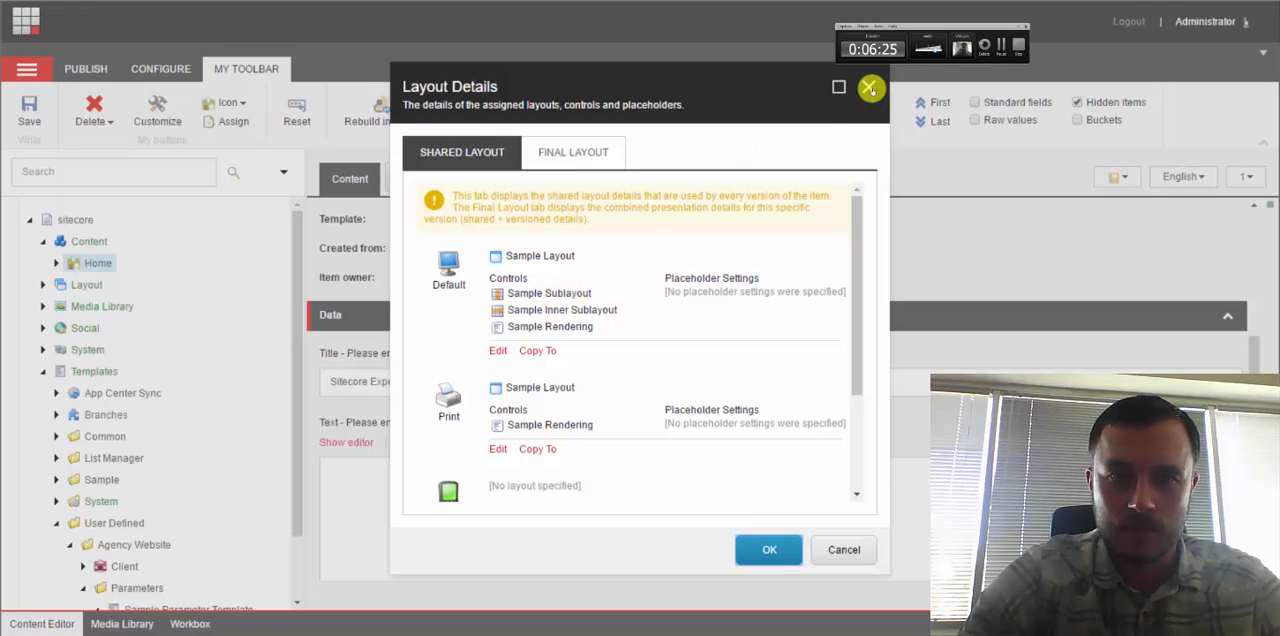
mouse_move(871, 88)
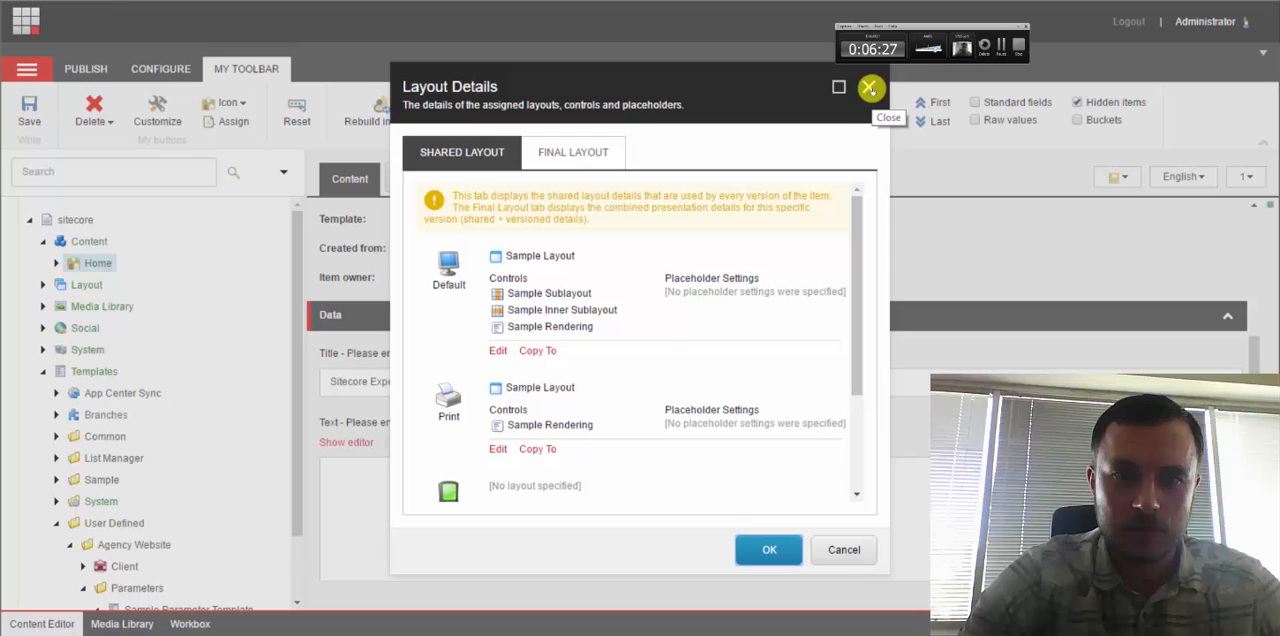
left_click(869, 88)
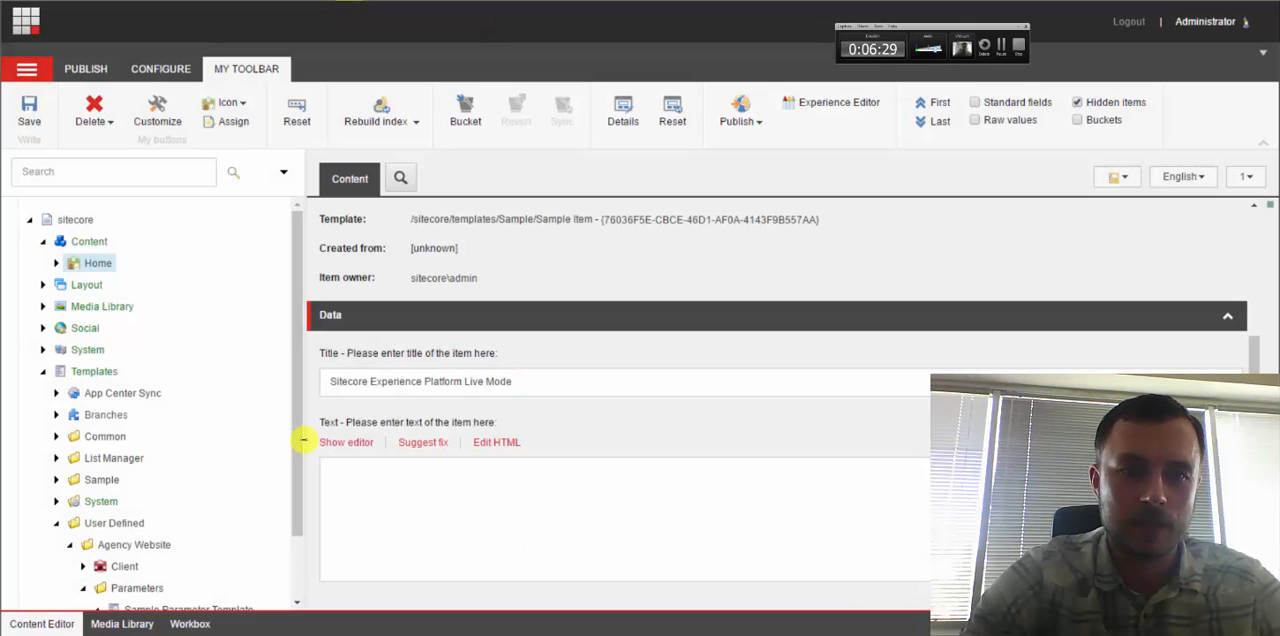
scroll("down", 3)
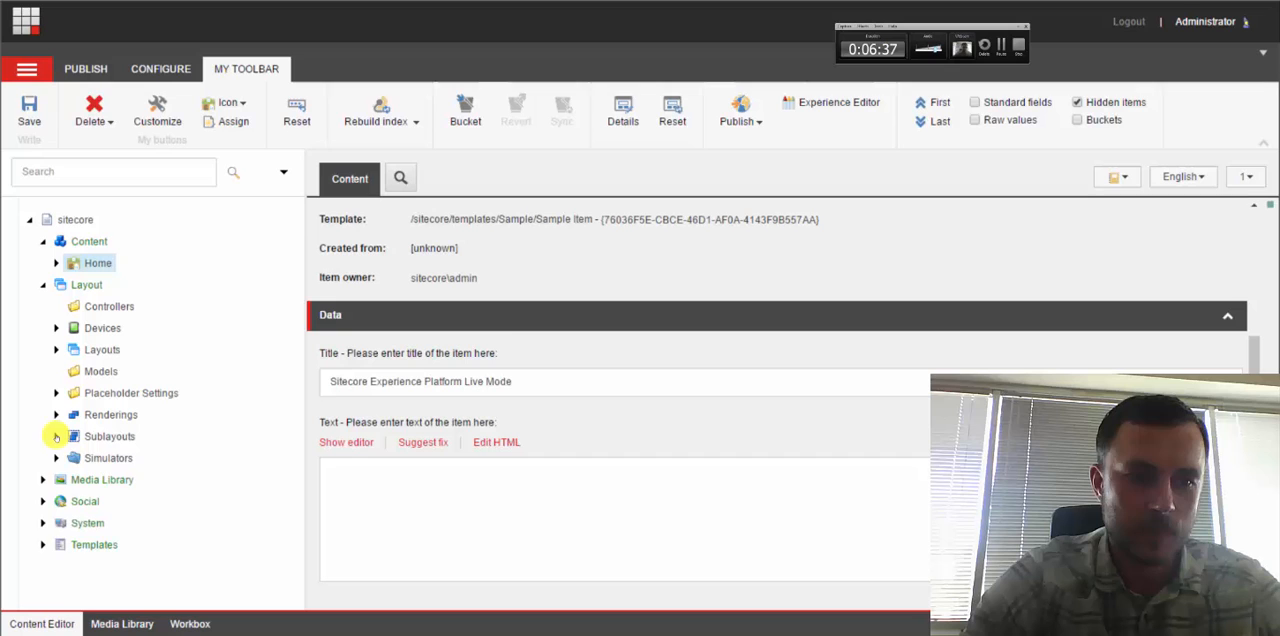
- Open Sample Sublayout under Sublayouts and scroll to its Parameters Template field
left_click(56, 436)
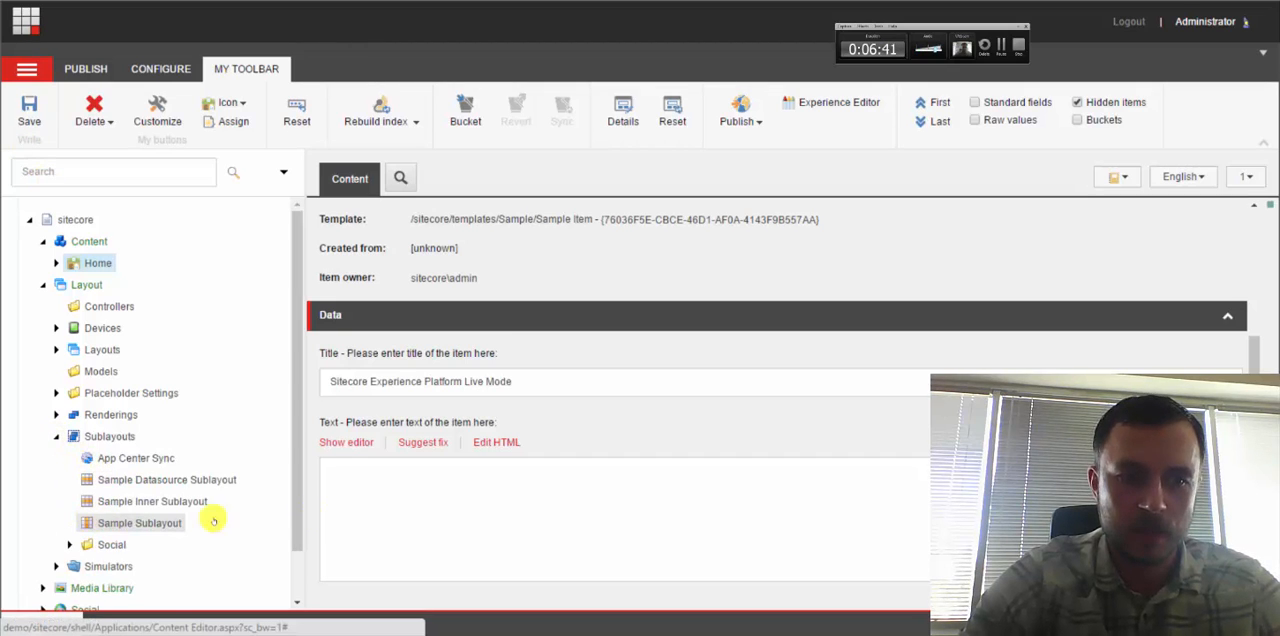
left_click(139, 522)
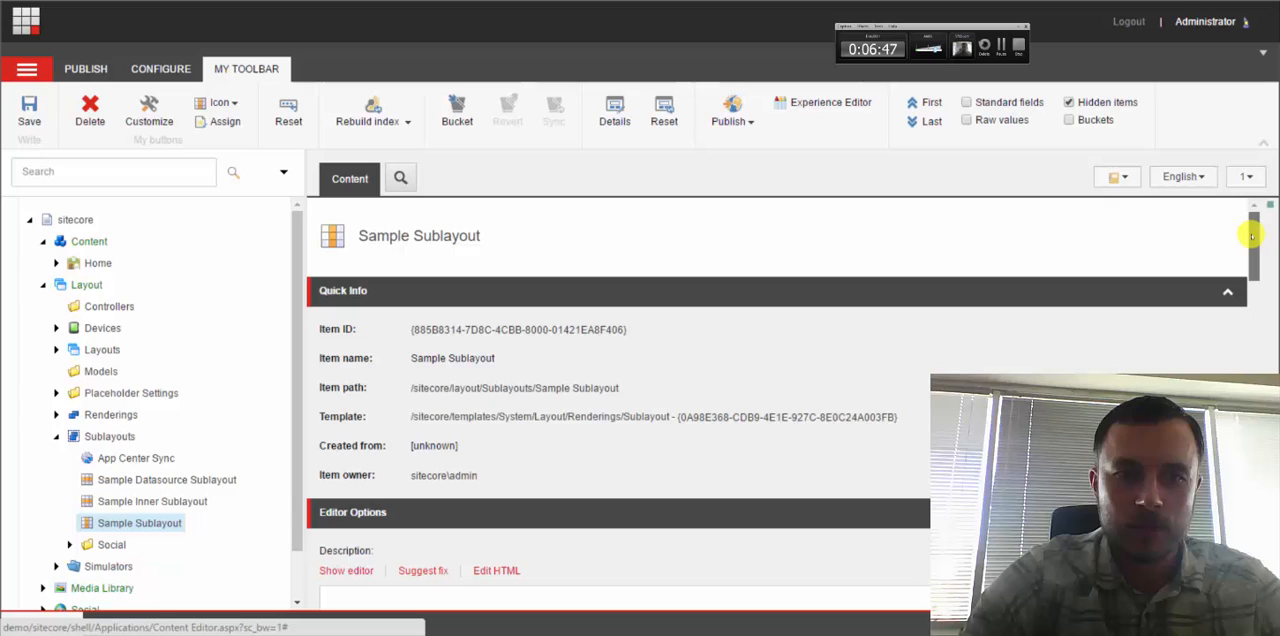
scroll("down", 3)
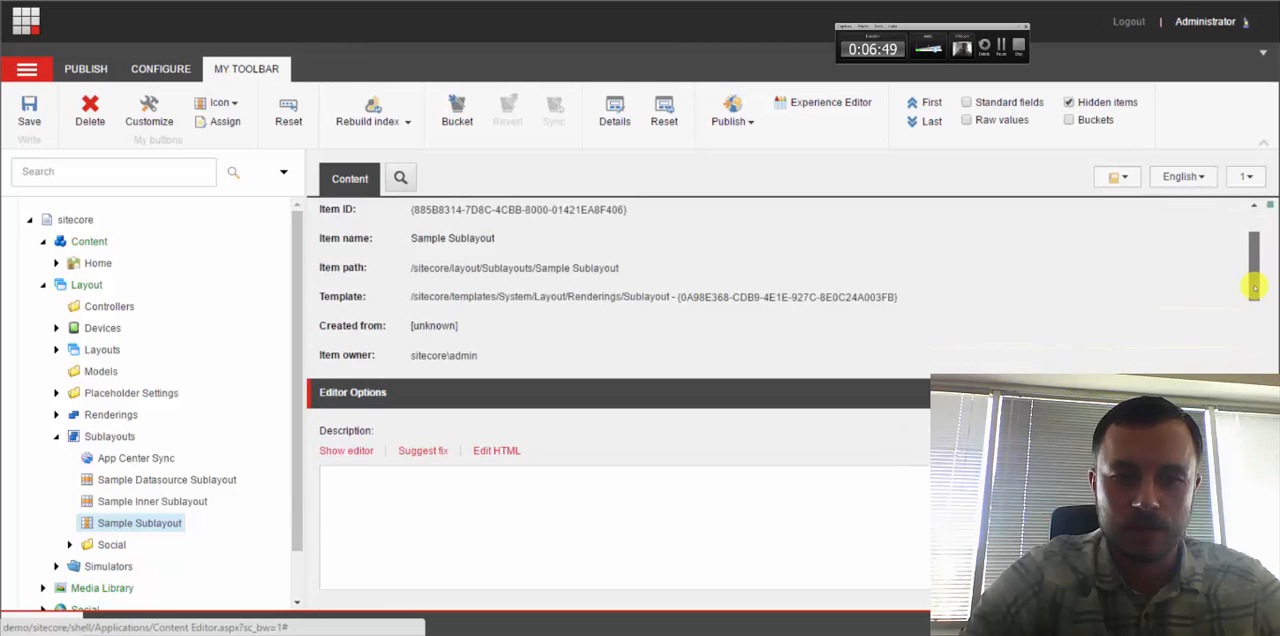
scroll("down", 3)
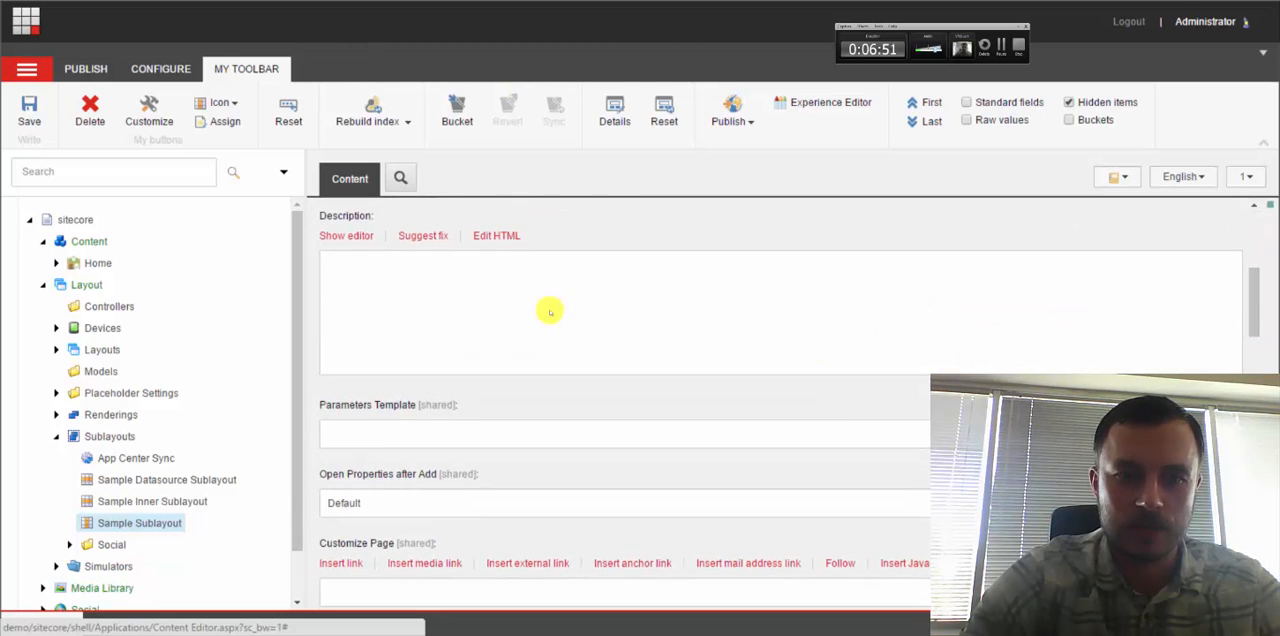
mouse_move(427, 431)
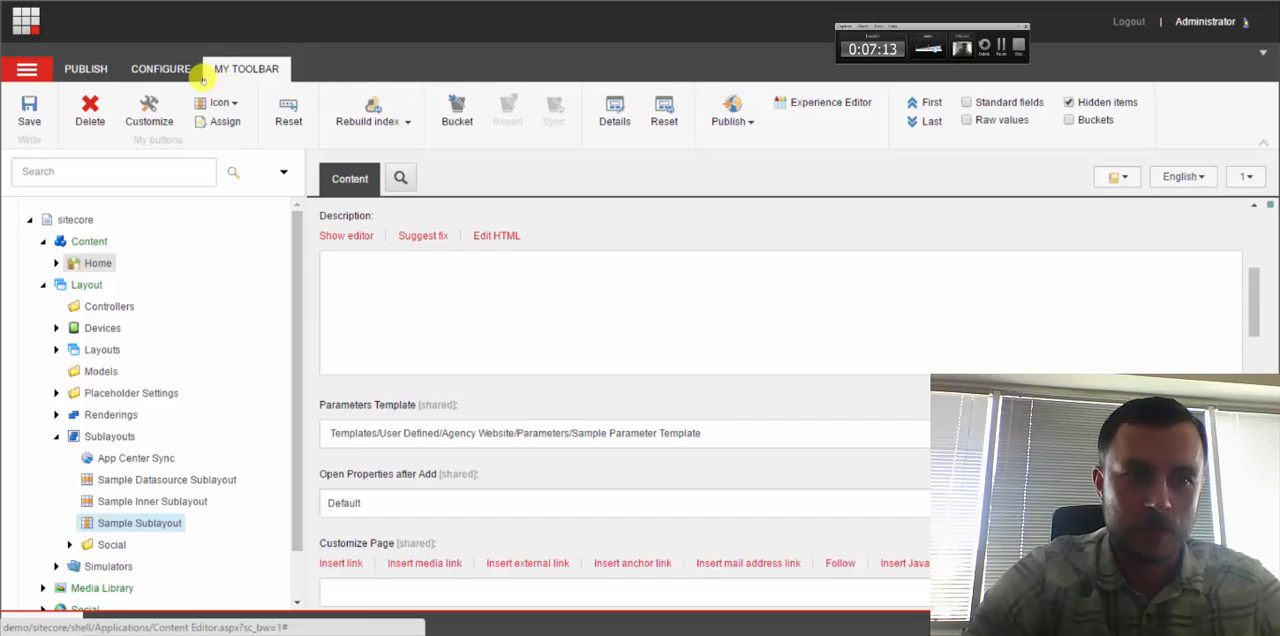
- Open Home's layout details and scroll to the Sample Template section showing Size 50
left_click(161, 68)
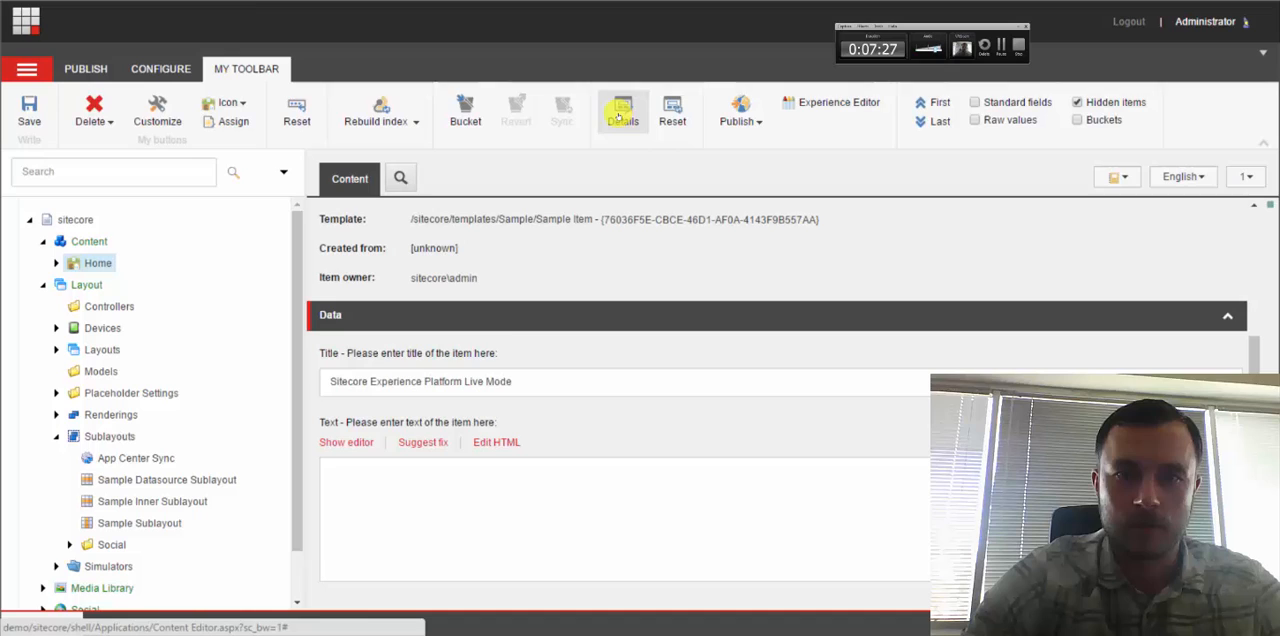
left_click(621, 110)
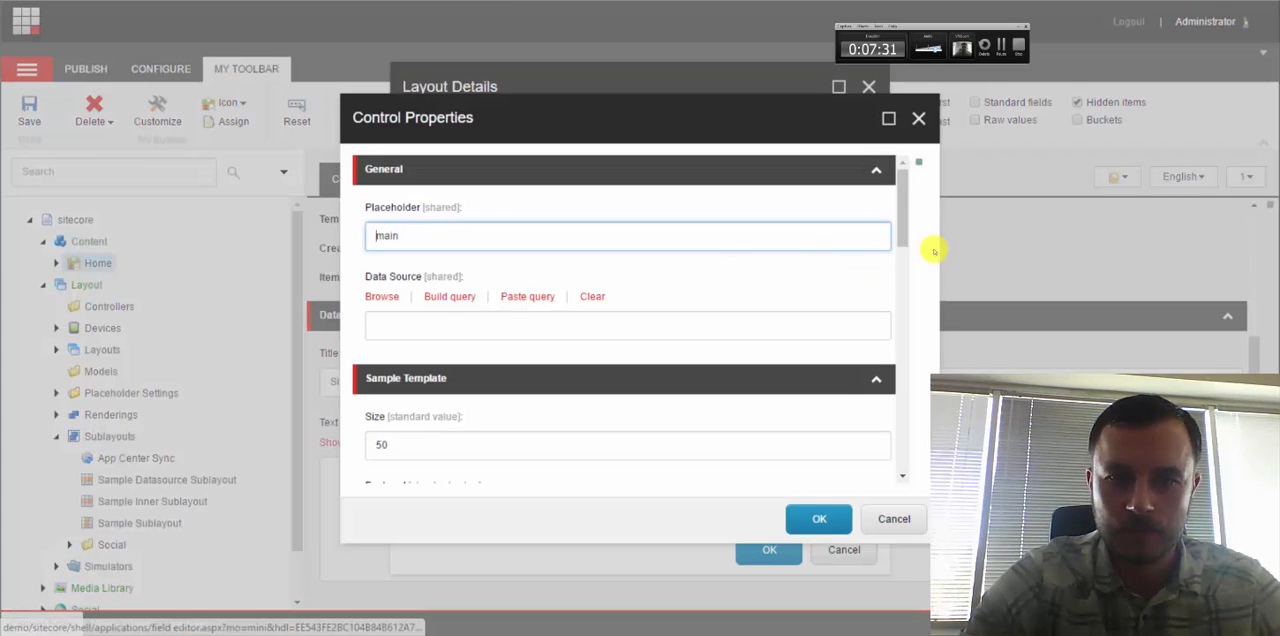
scroll("down", 3)
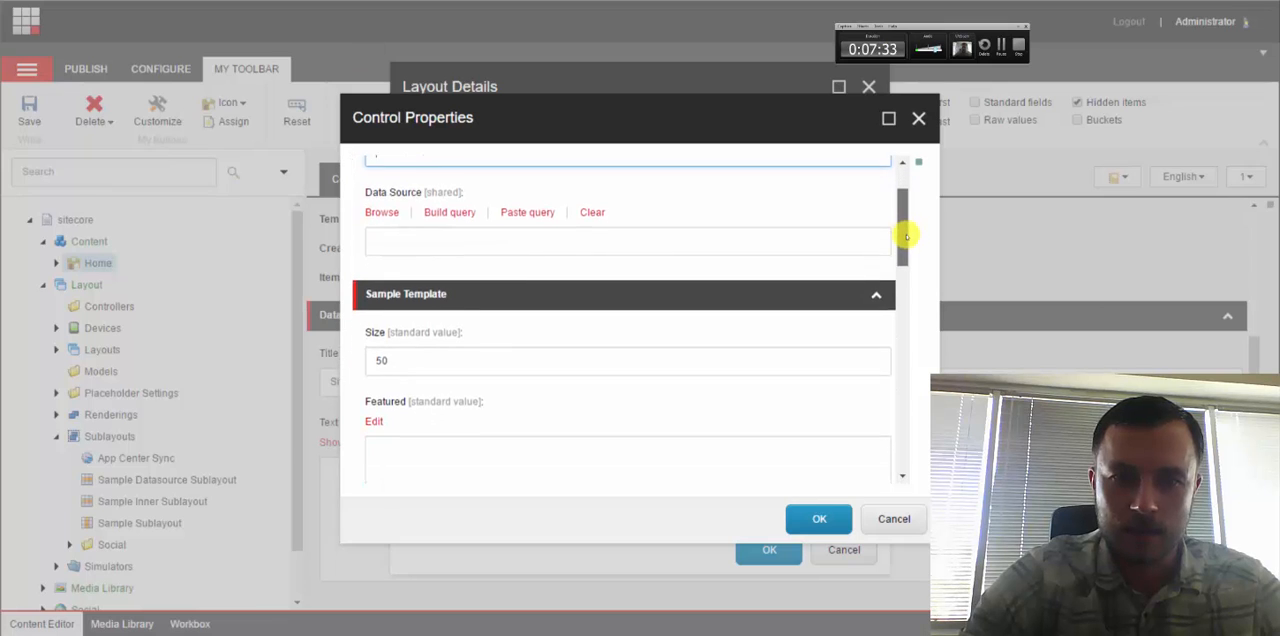
scroll("down", 3)
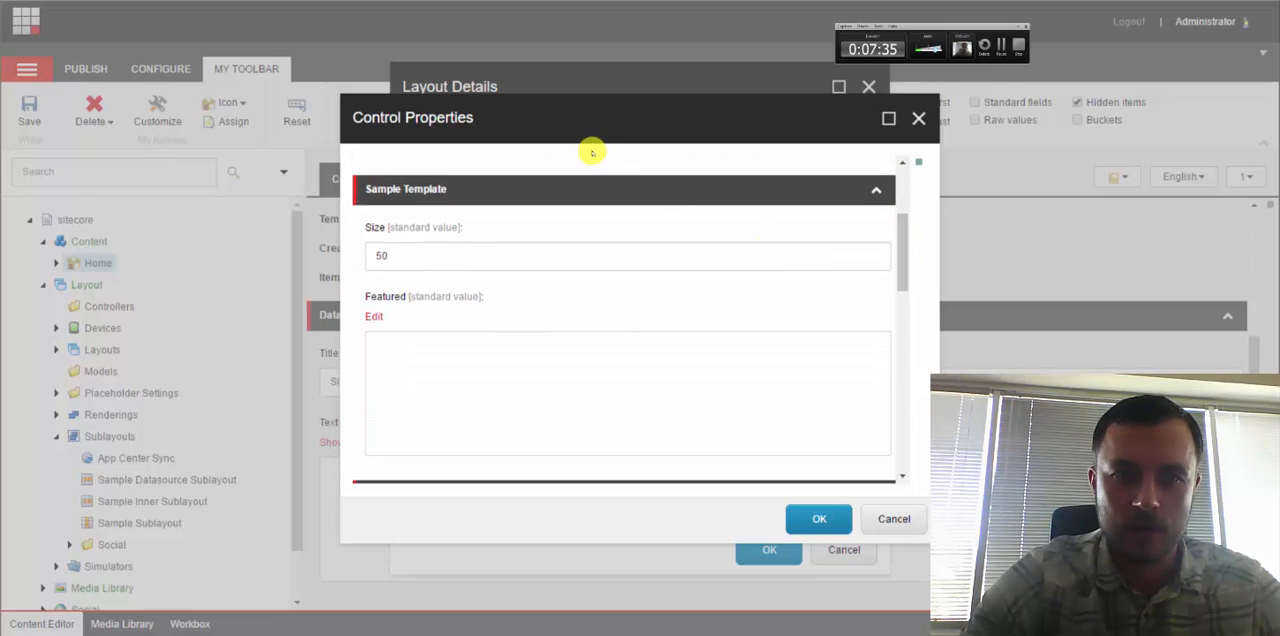
mouse_move(448, 200)
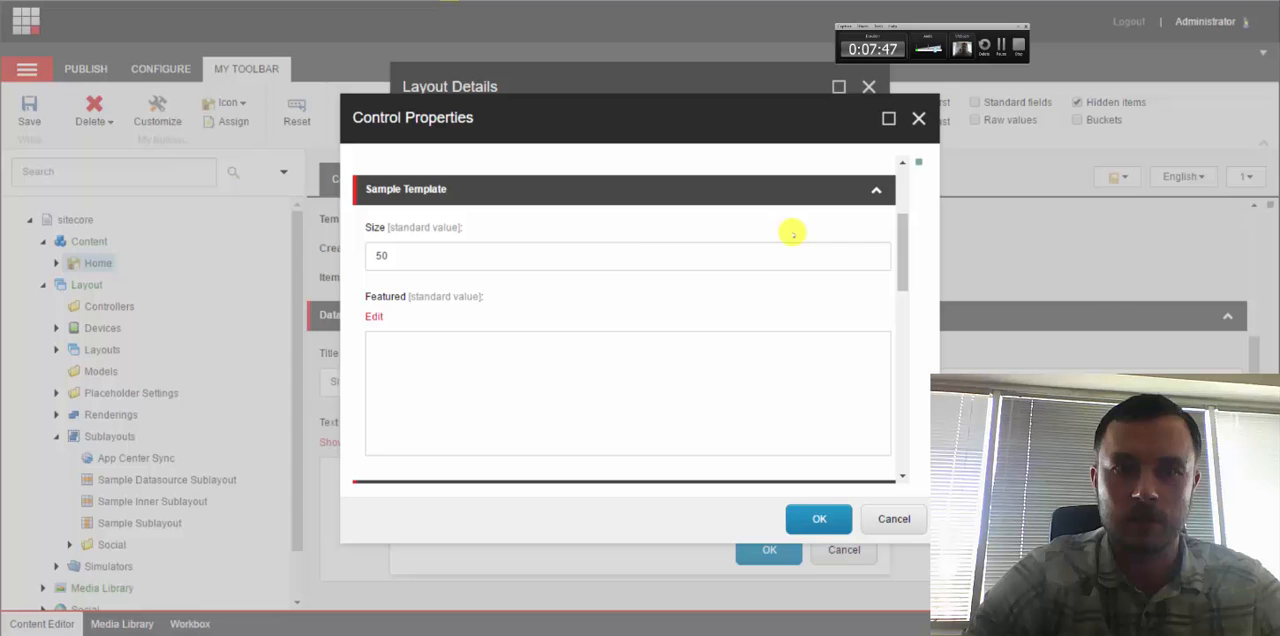
mouse_move(872, 470)
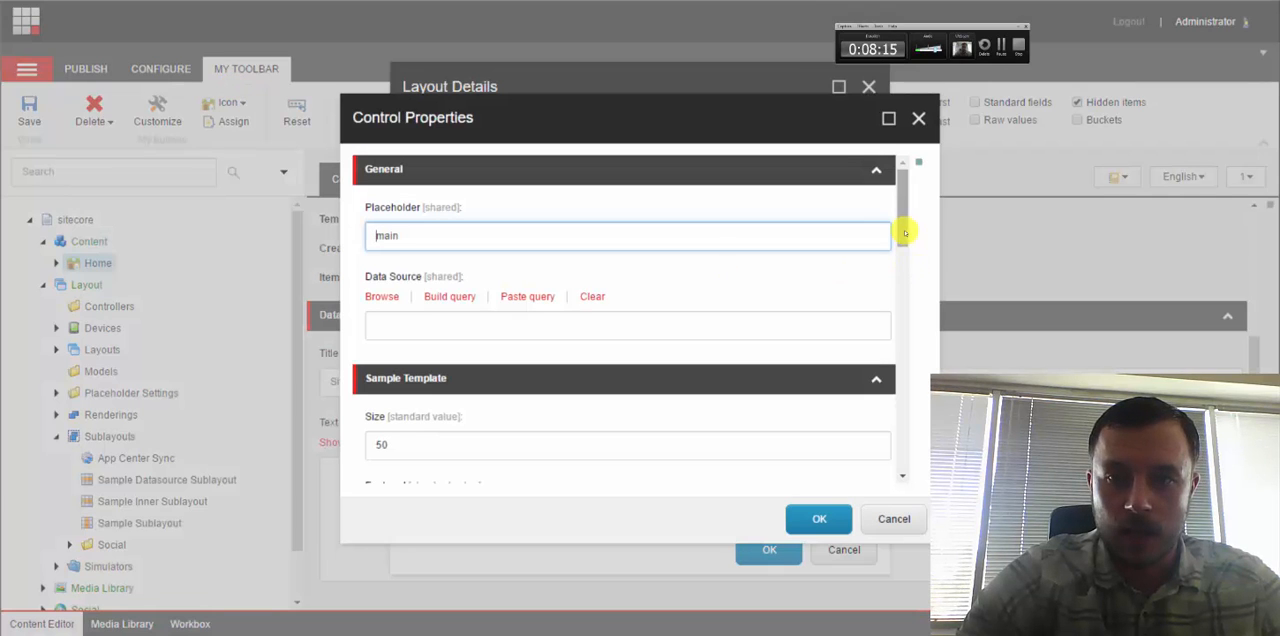
- Start a new additional parameter key and dismiss the invalid-key warning
scroll("down", 3)
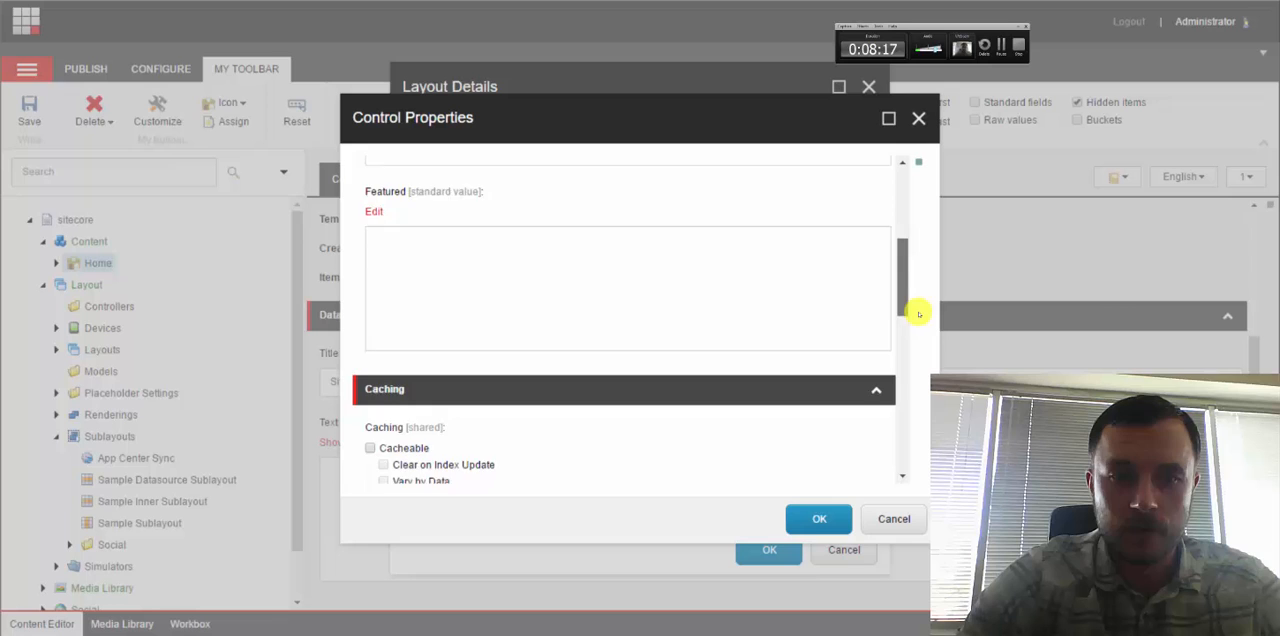
scroll("down", 3)
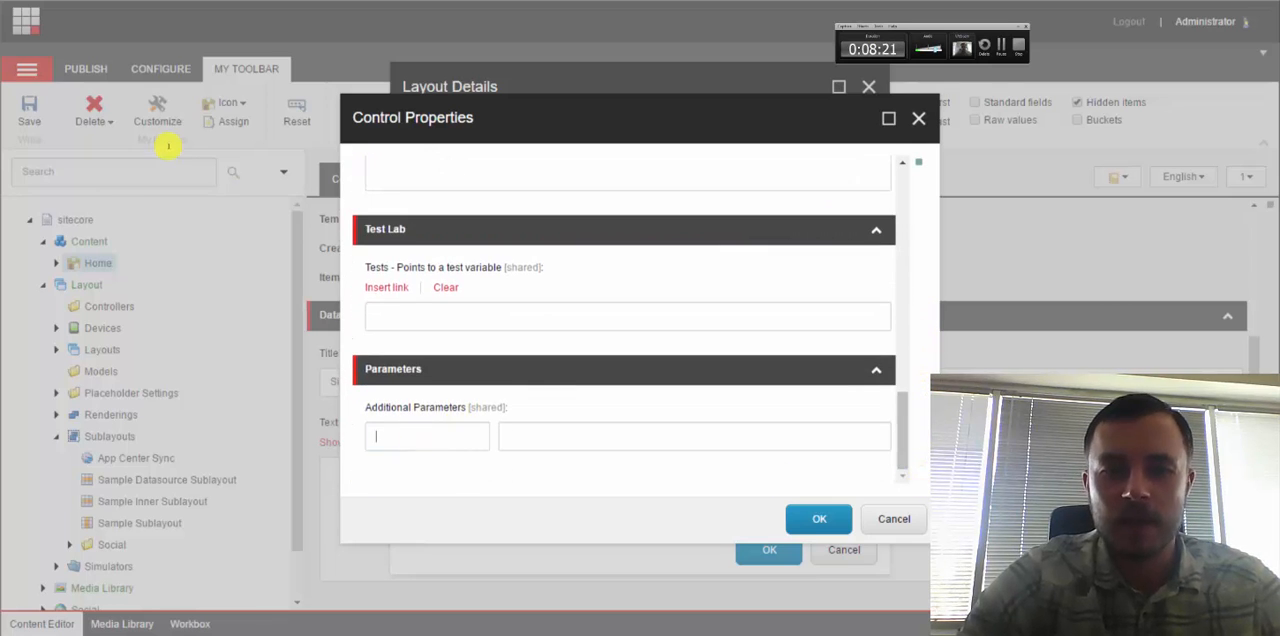
left_click(427, 436)
type("var")
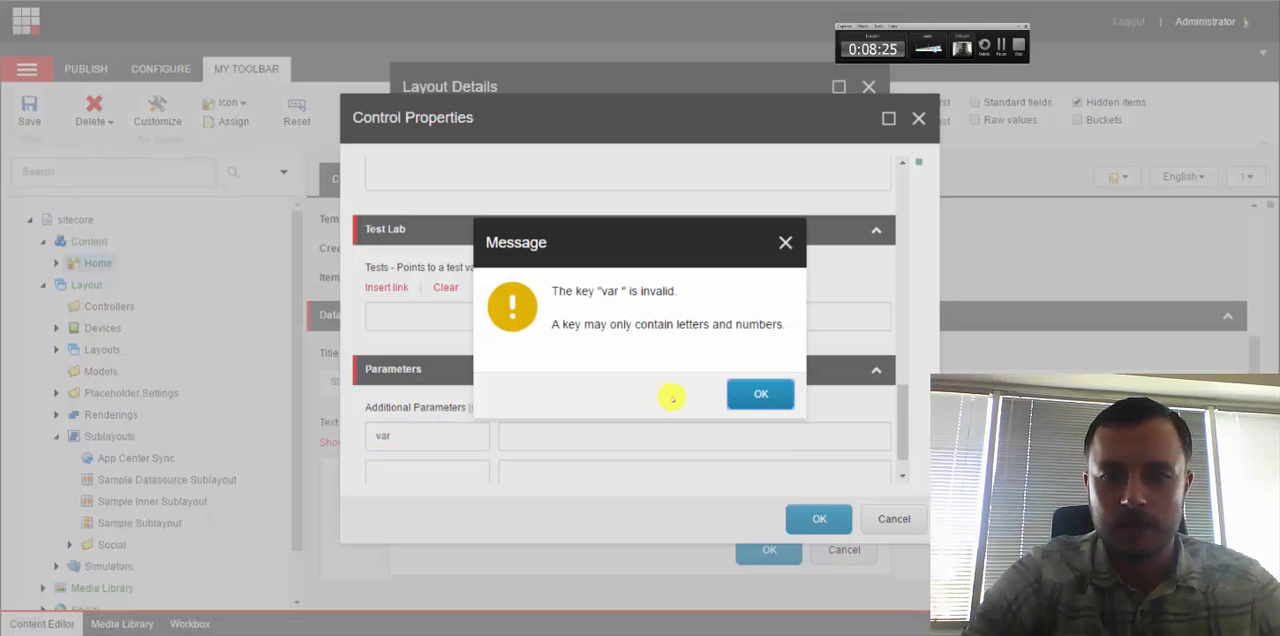
left_click(760, 393)
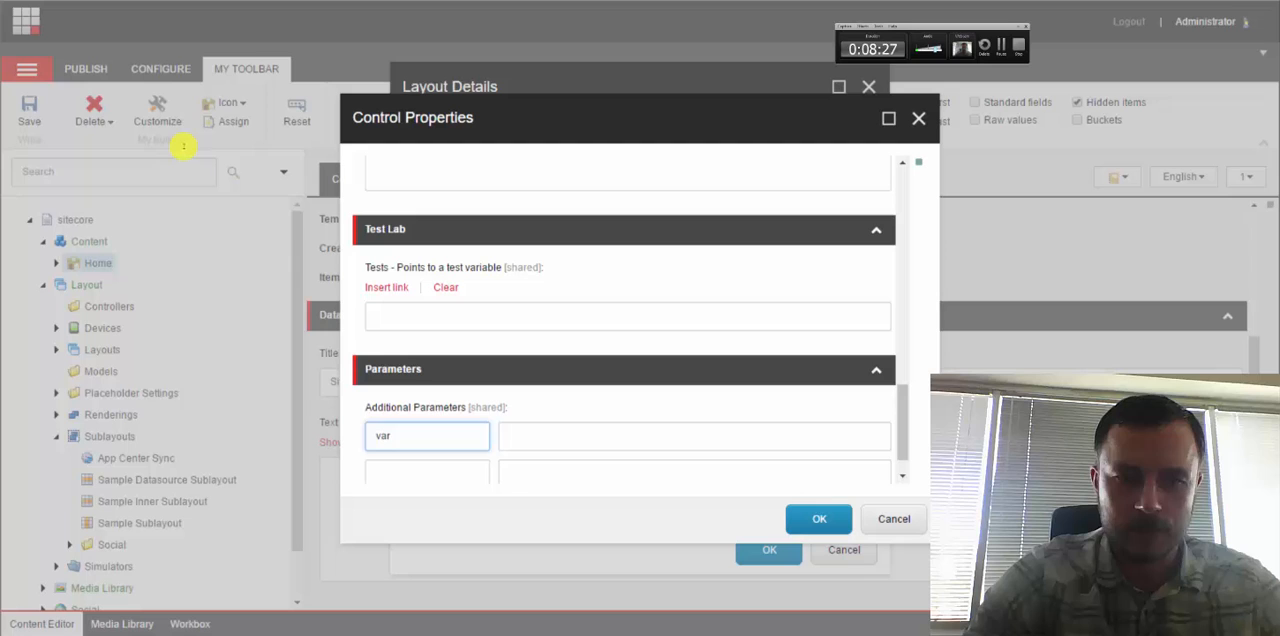
- Enter the value asd for the var parameter and add key var2
left_click(694, 435)
type("var2")
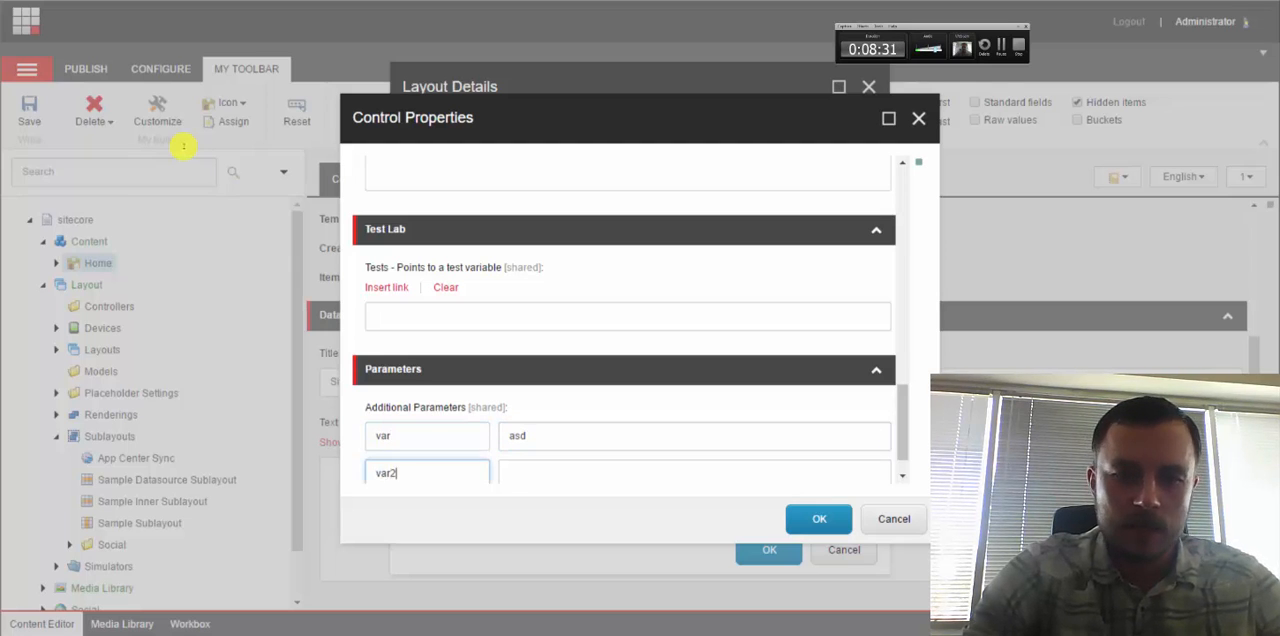
type("asdasd")
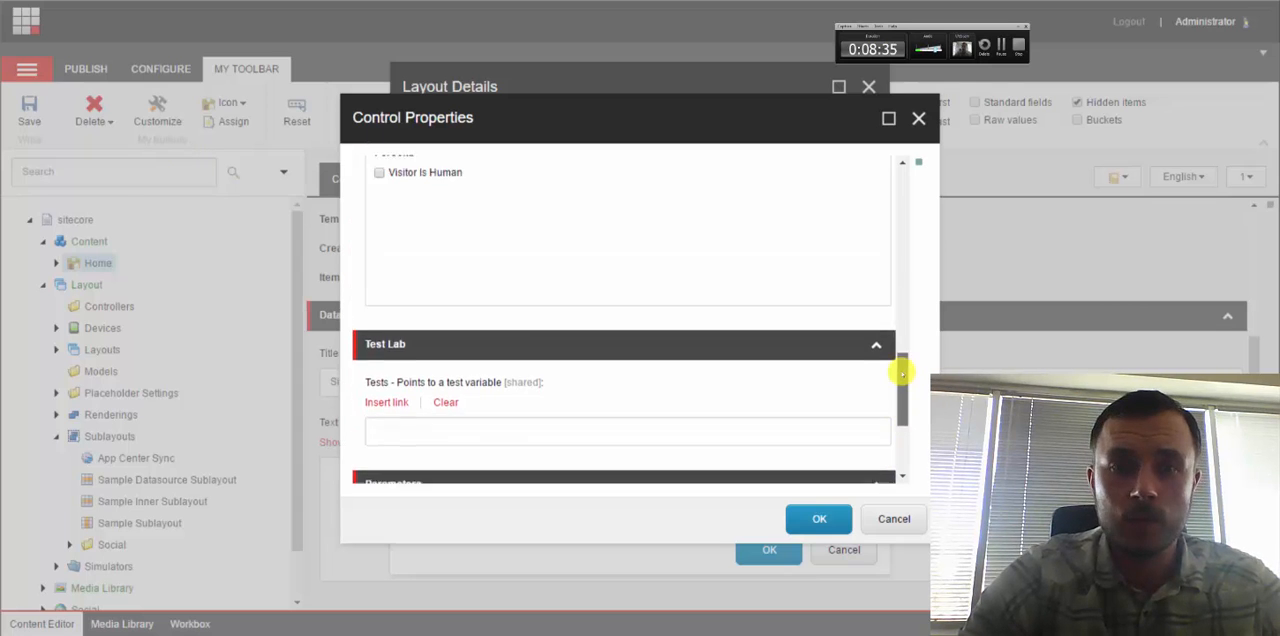
type("asdasd")
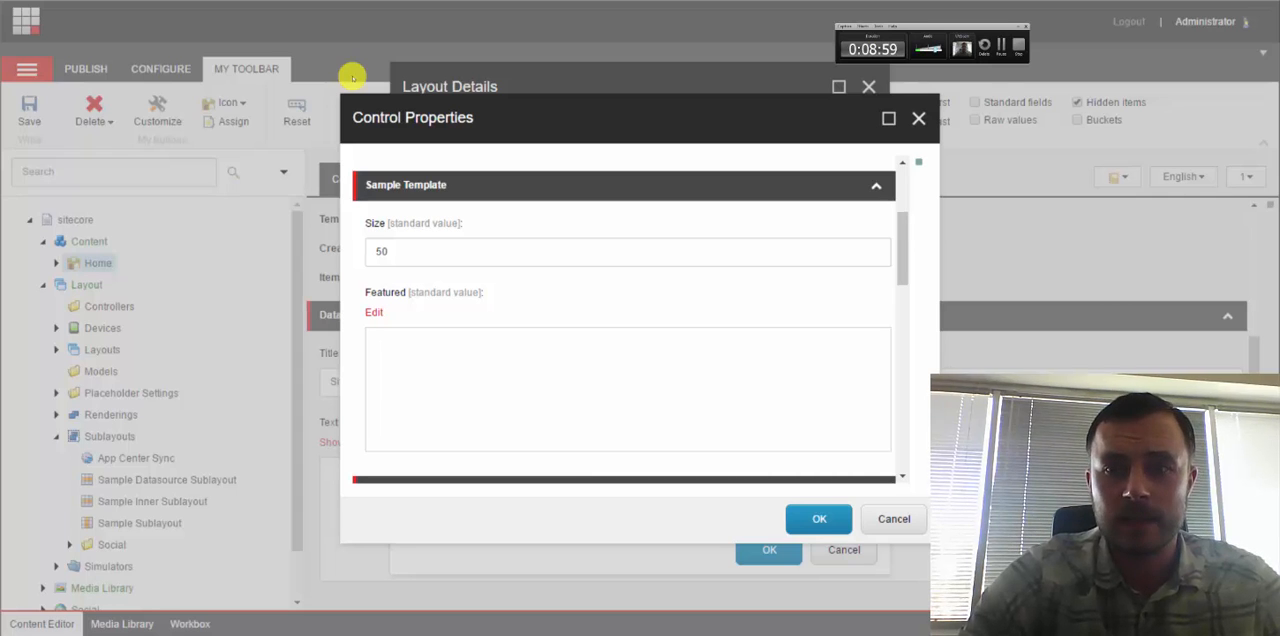
scroll("down", 3)
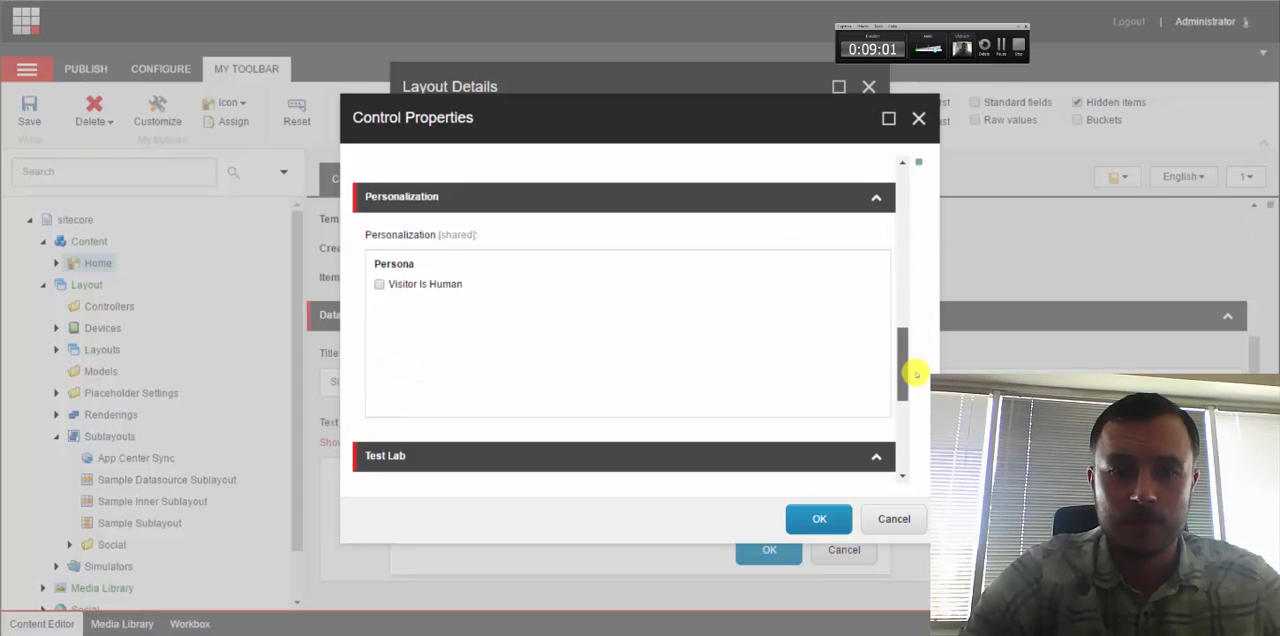